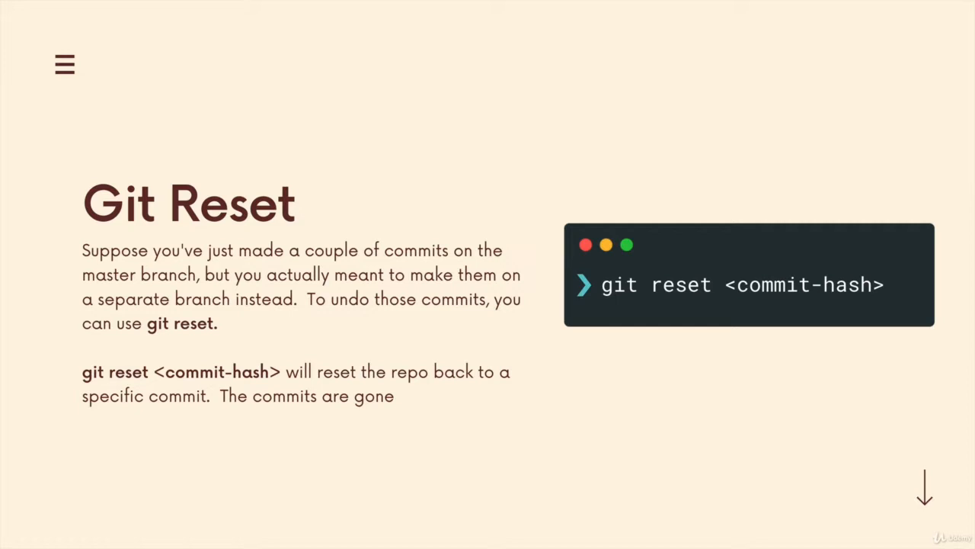
mouse_move(475, 378)
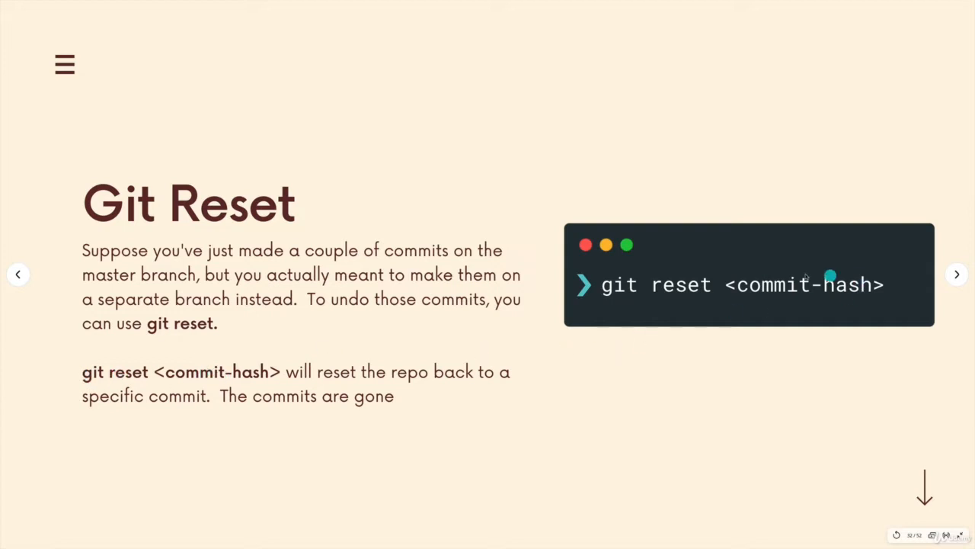
mouse_move(488, 348)
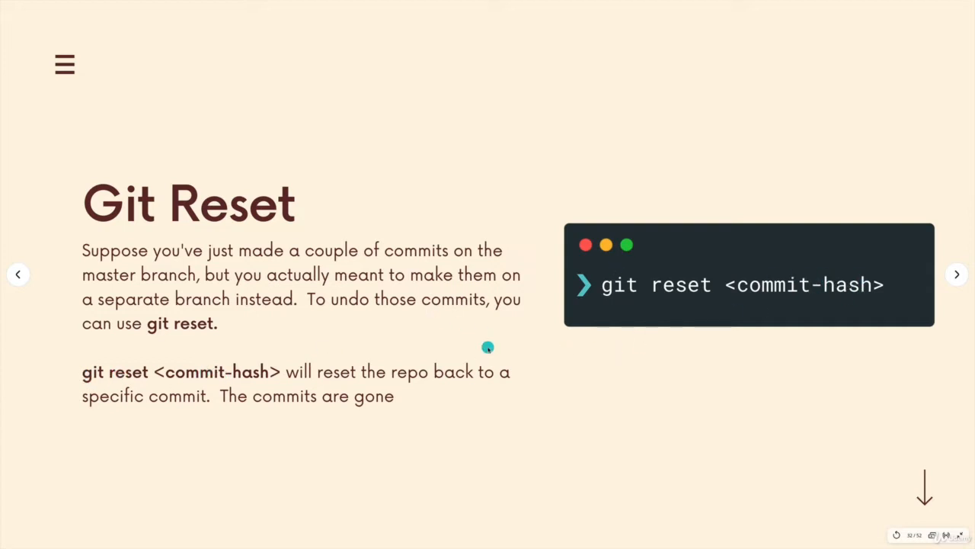
mouse_move(824, 296)
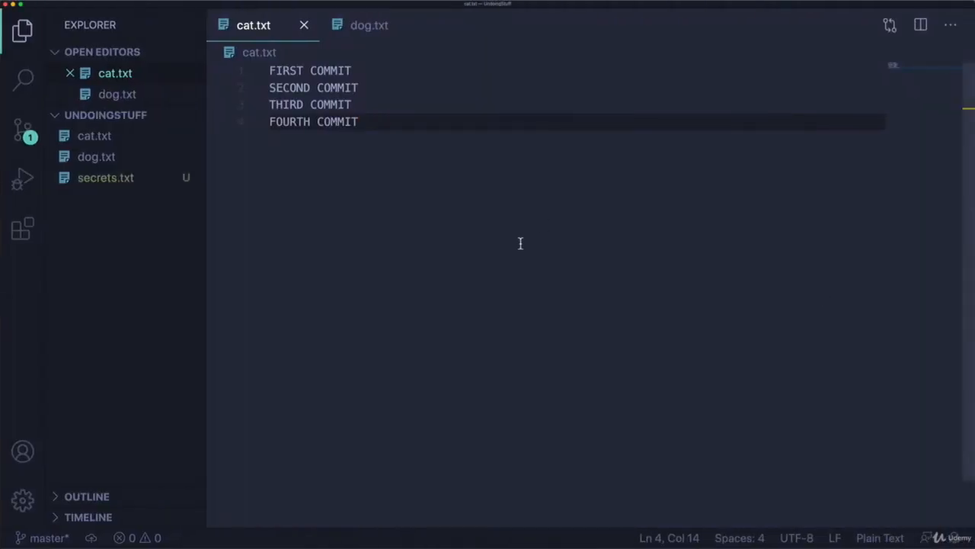
Add a junk line 'akjshd' after FOURTH COMMIT in cat.txt and a blank line in dog.txt.
left_click(365, 25)
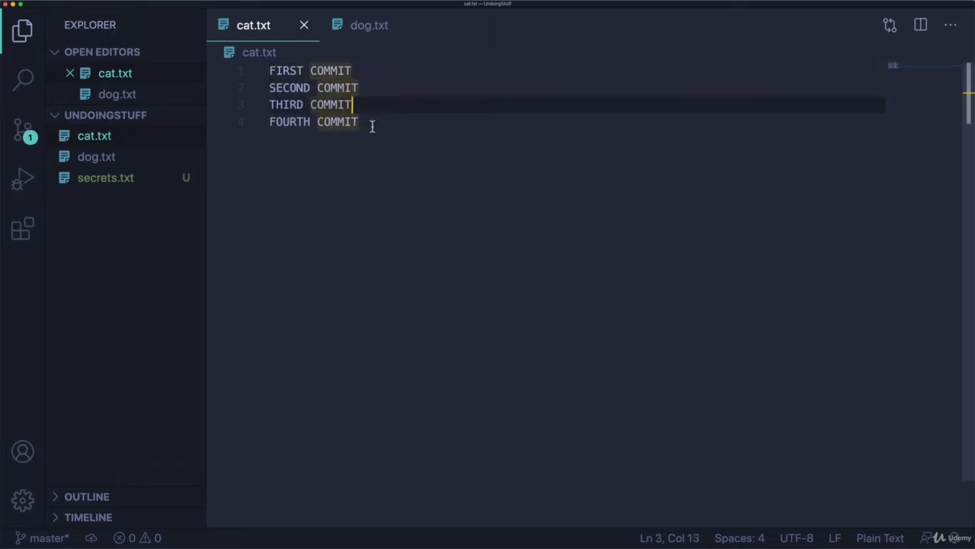
left_click(363, 122)
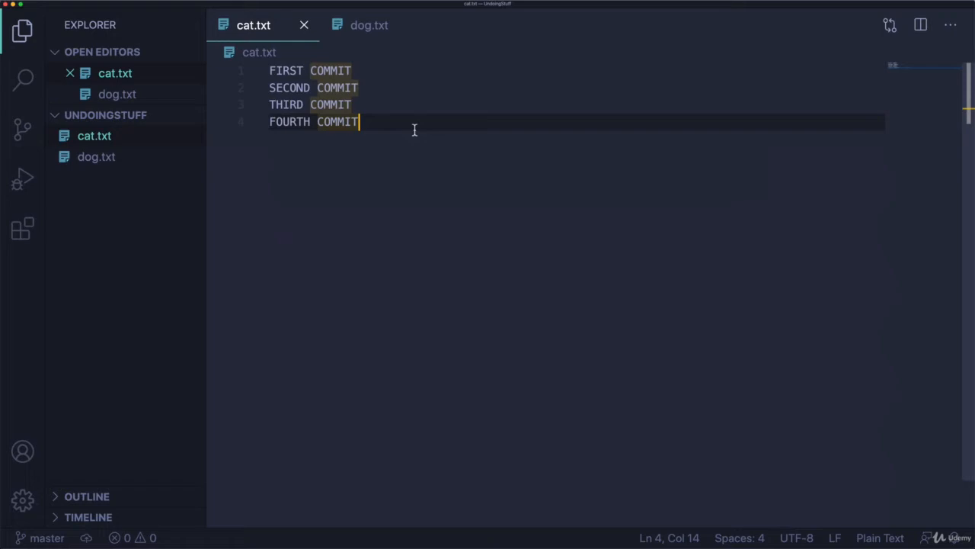
key("Enter")
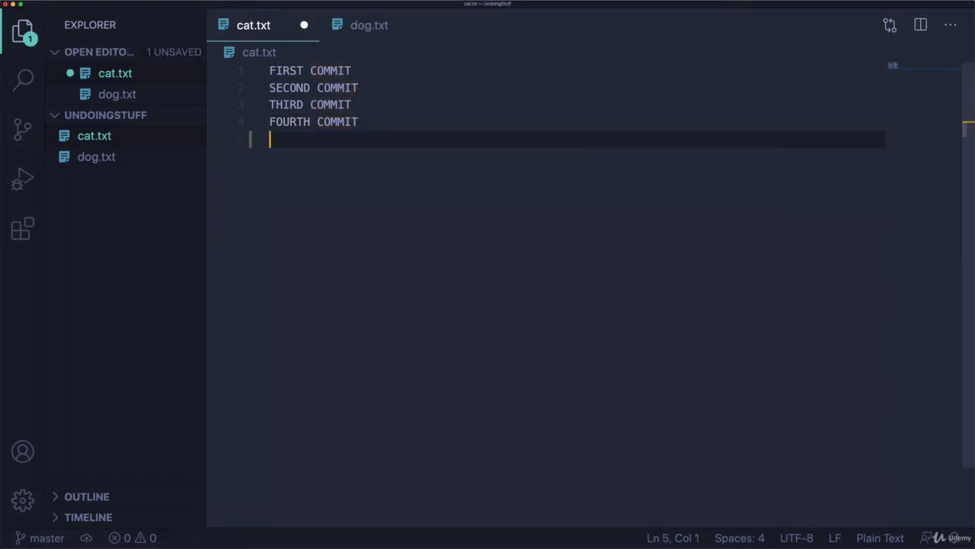
type("akjshd")
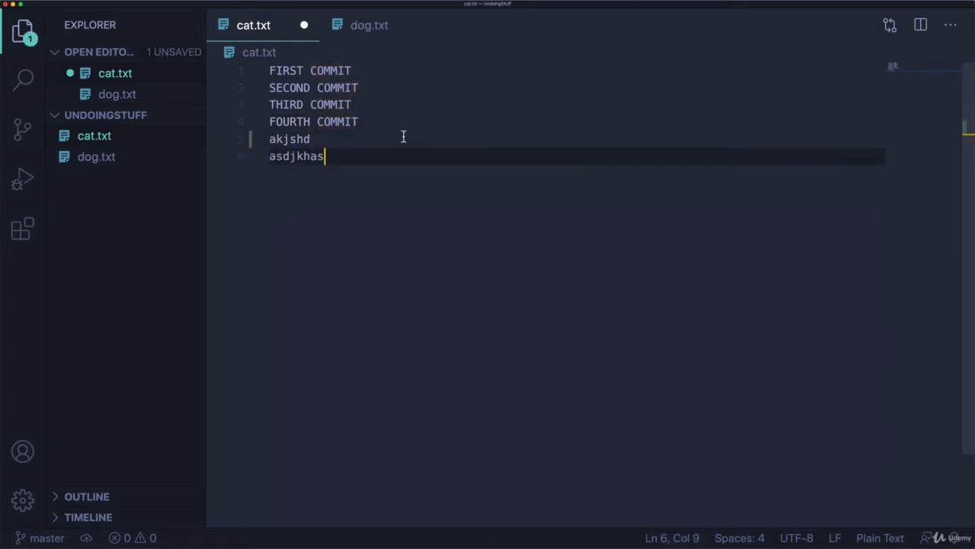
left_click(369, 24)
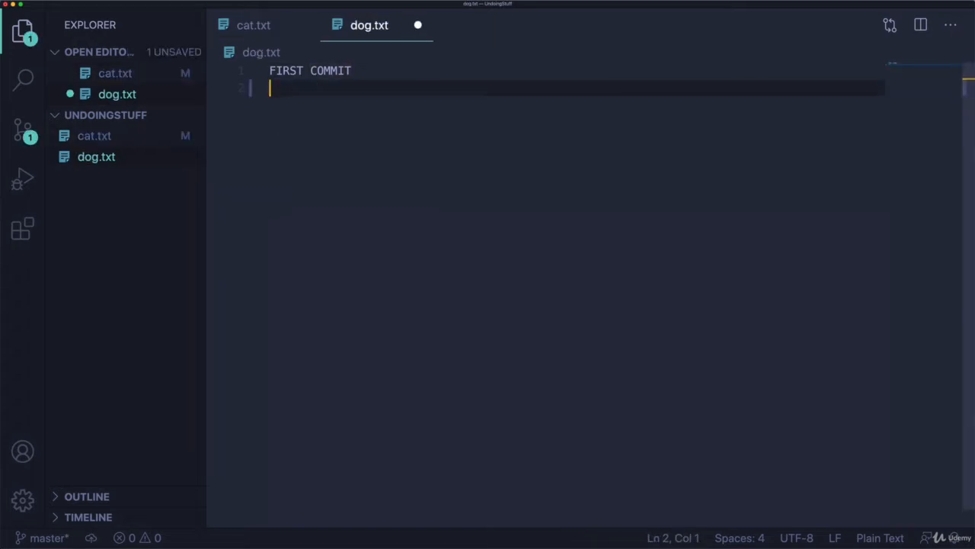
left_click(252, 25)
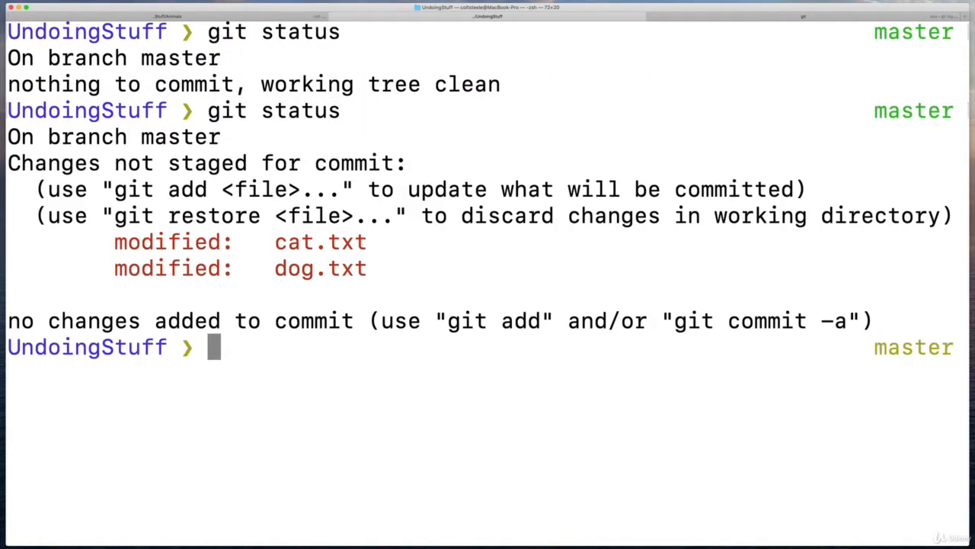
Begin a git command at the prompt to check the modified files on master.
type("git a")
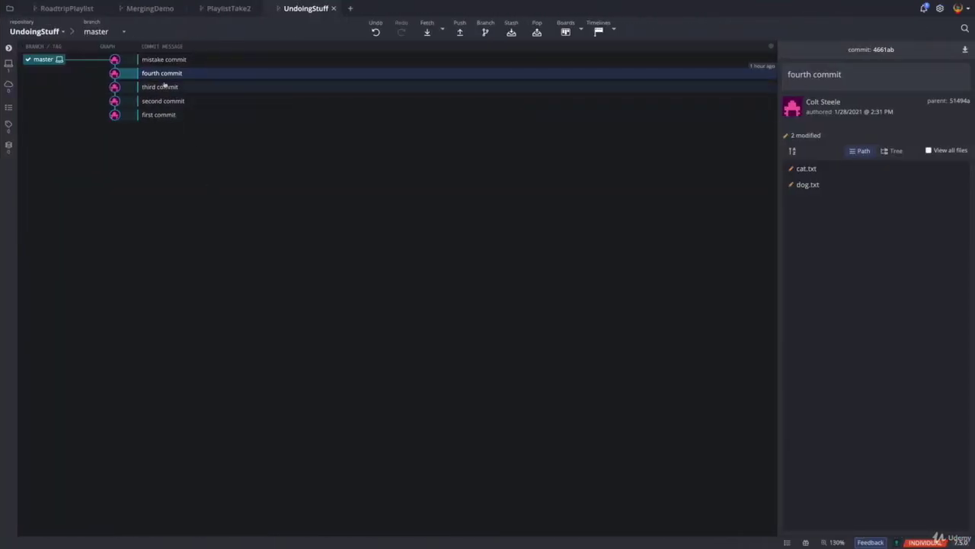
Inspect the mistake commit's cat.txt diff showing its added gibberish lines.
left_click(162, 59)
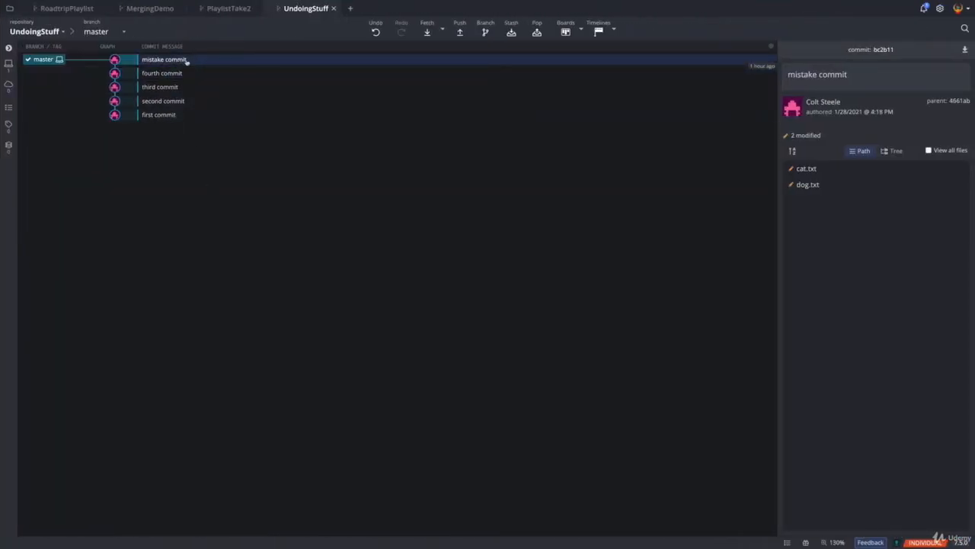
left_click(808, 168)
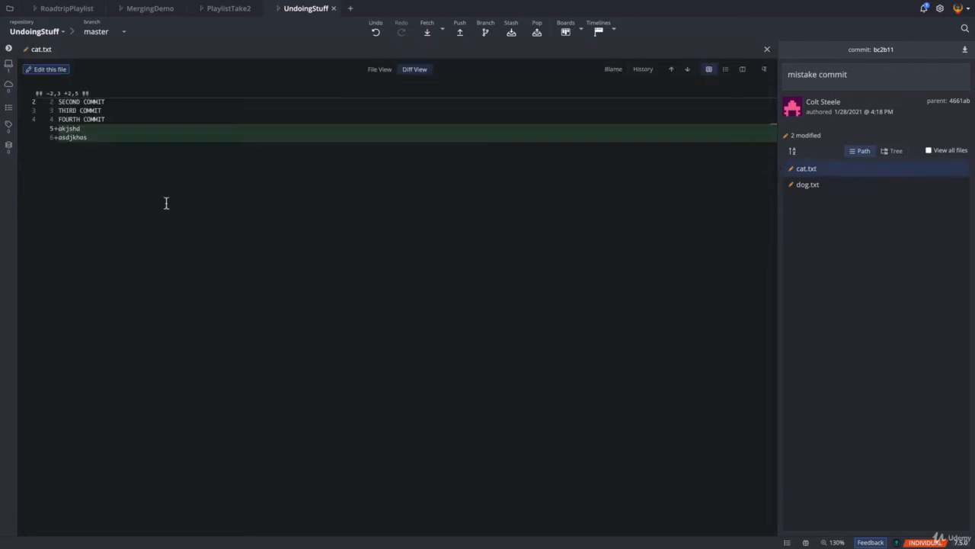
left_click(808, 184)
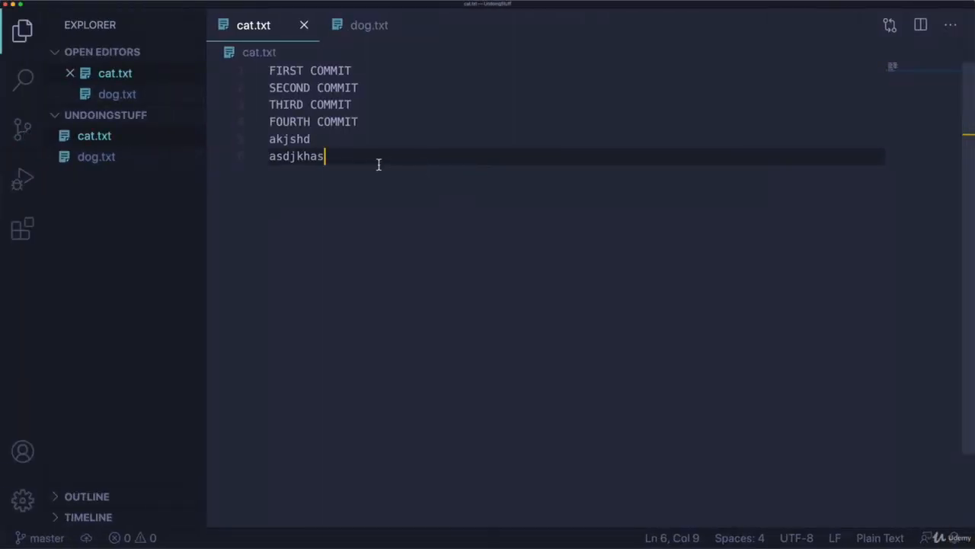
Add a smiley :) on line 3 of dog.txt, save, and return to cat.txt.
left_click(365, 24)
type(";")
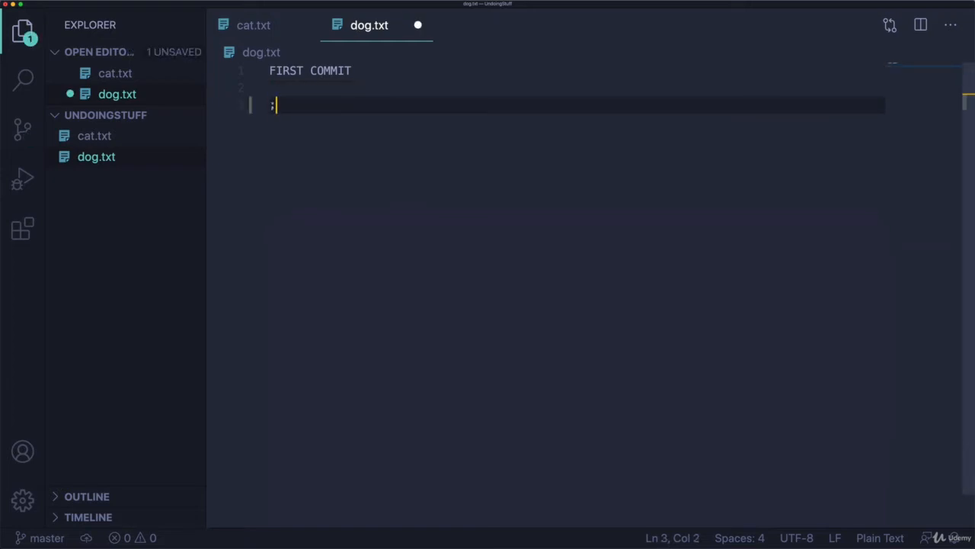
type(")")
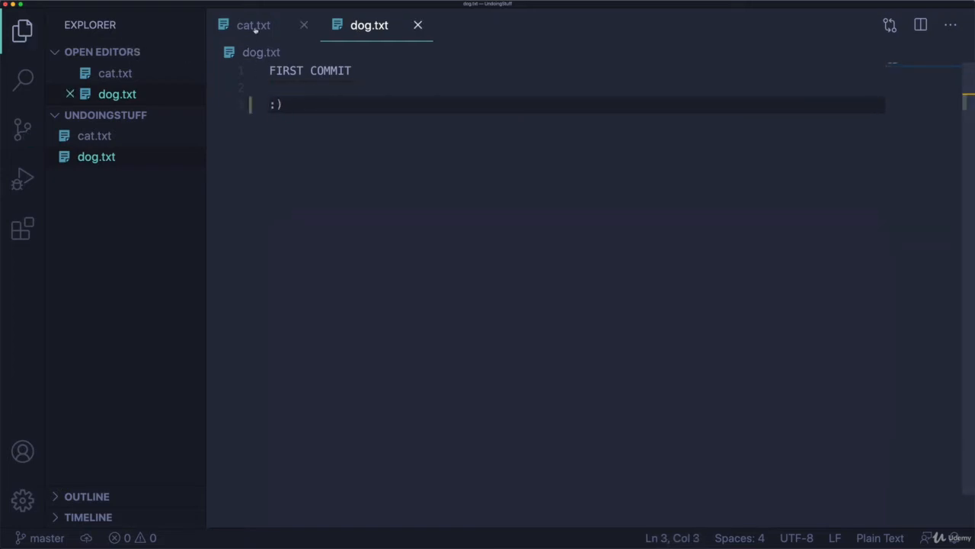
left_click(252, 24)
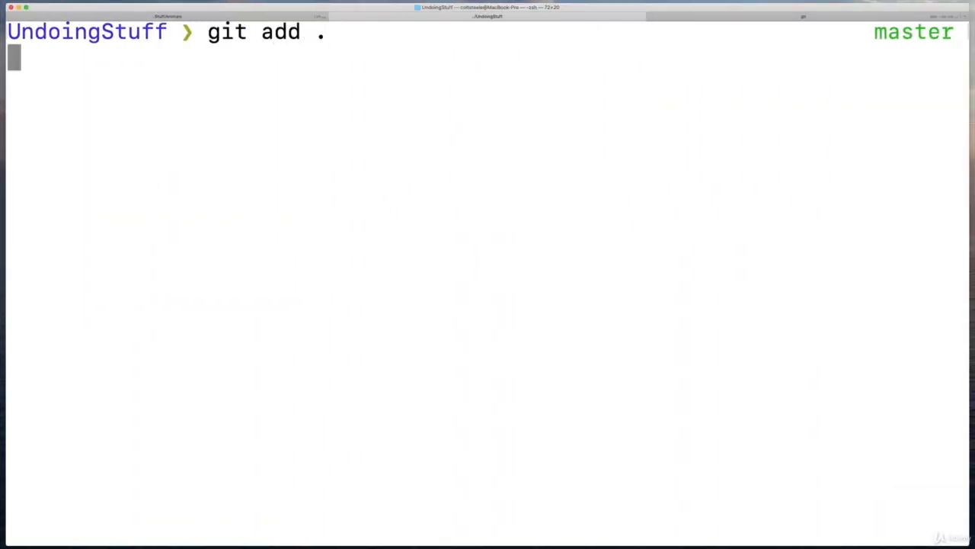
Commit the staged edits with the message 'another bad commit'.
type("git commit -m \"a")
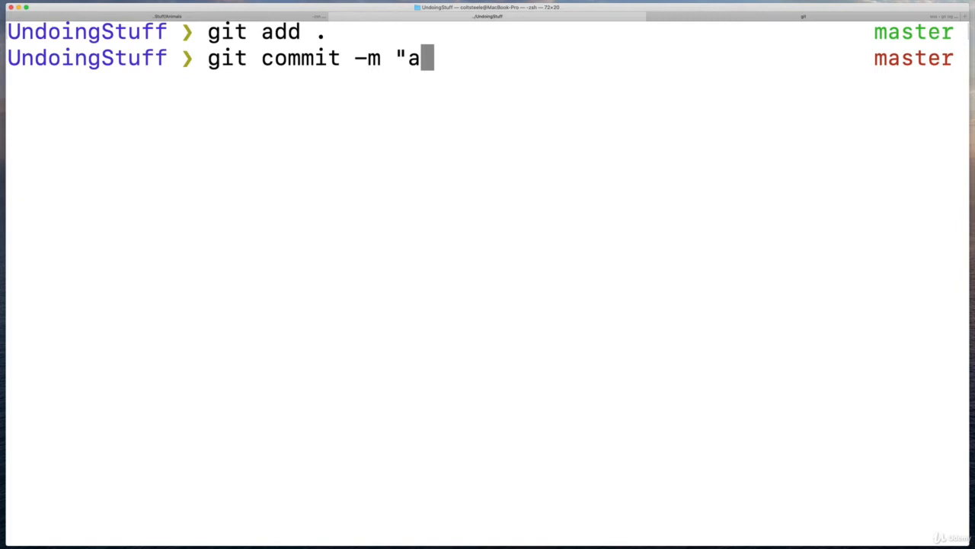
type("nother bad")
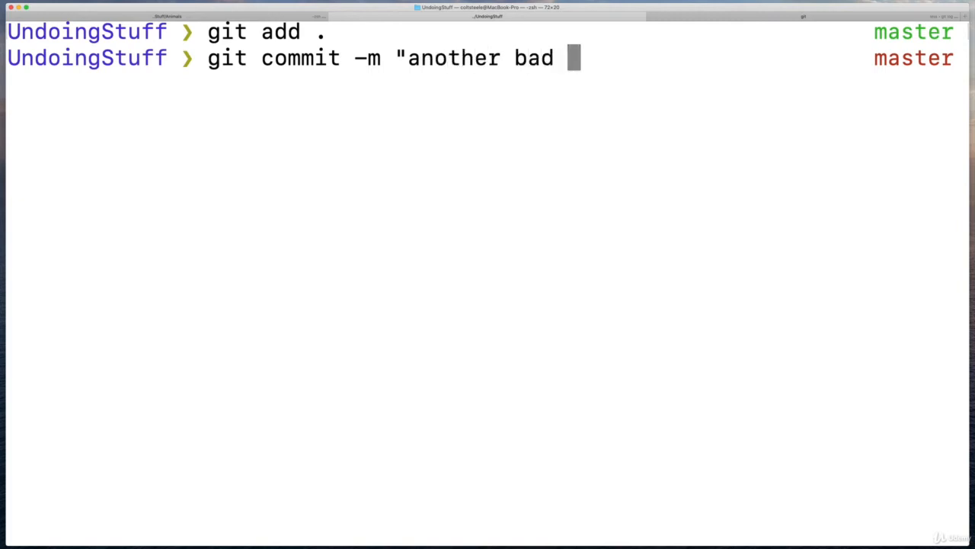
key("enter")
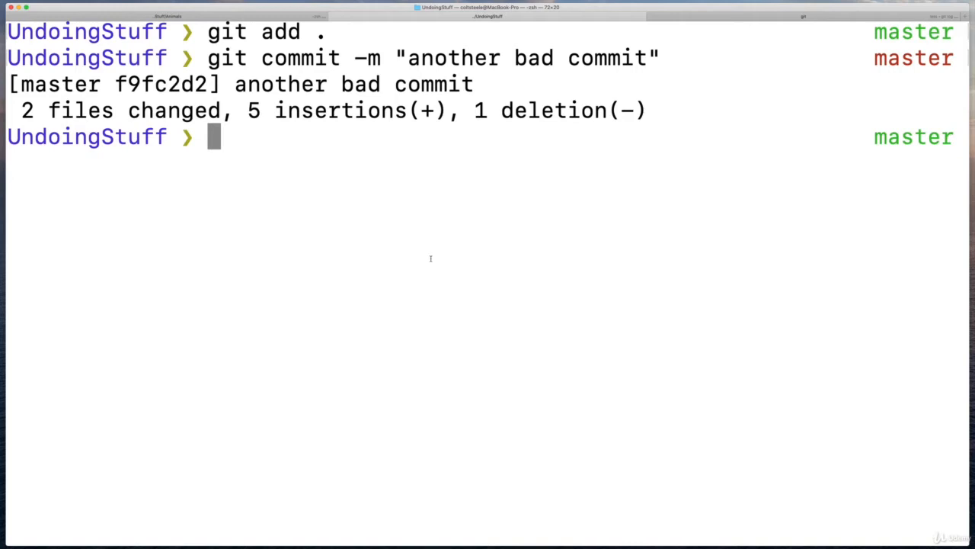
Review git log --oneline and reset master to commit 4661ab9.
type("git log")
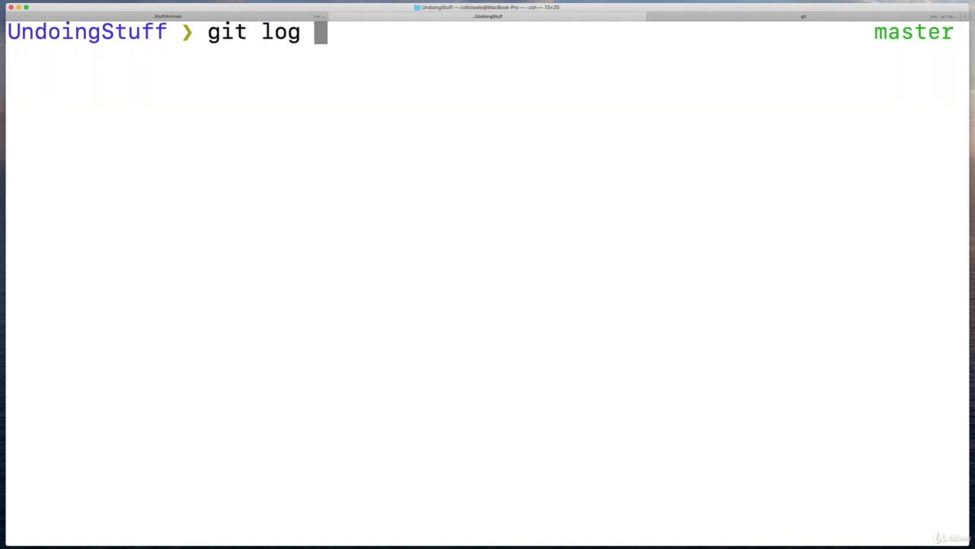
type("--oneline")
type("g")
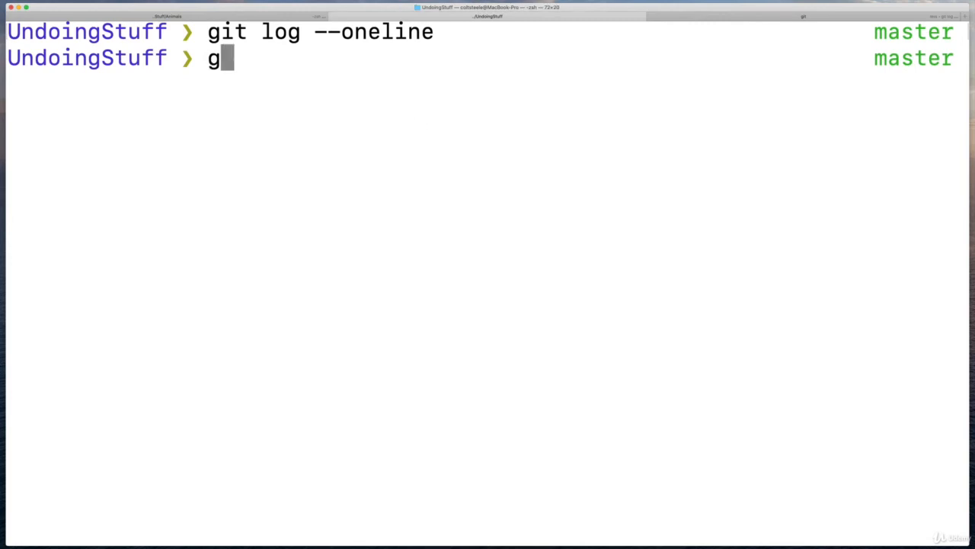
type("it reset 4661ab9")
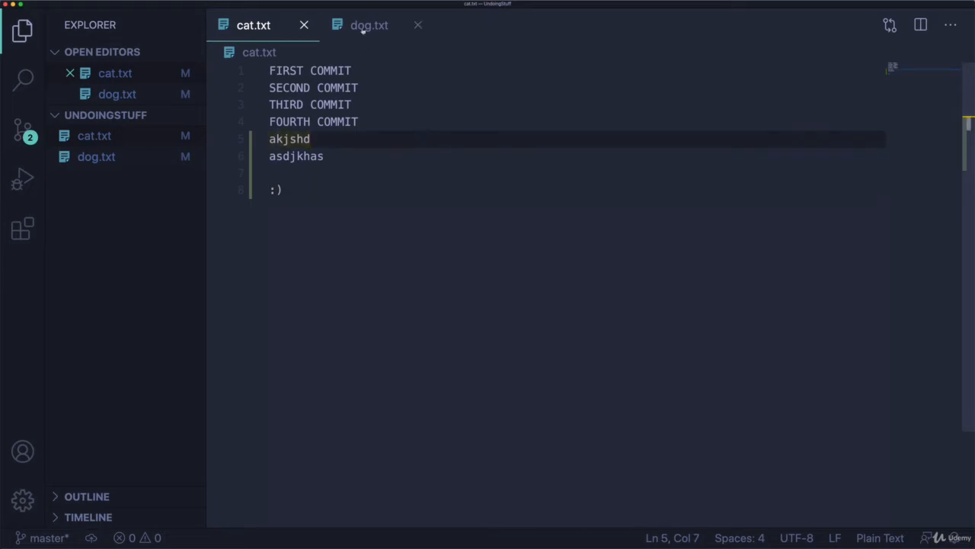
Confirm dog.txt and cat.txt still hold the smiley and gibberish after the reset.
left_click(364, 24)
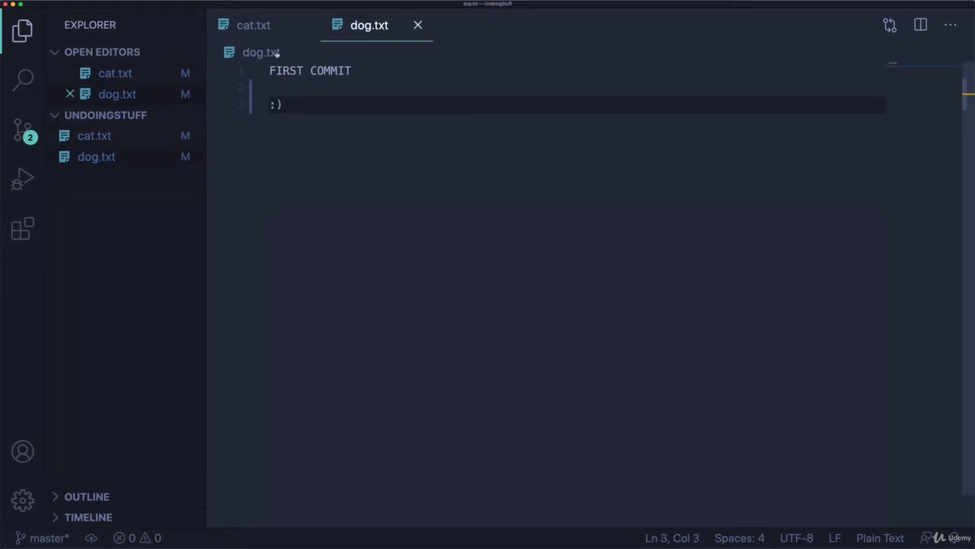
left_click(251, 24)
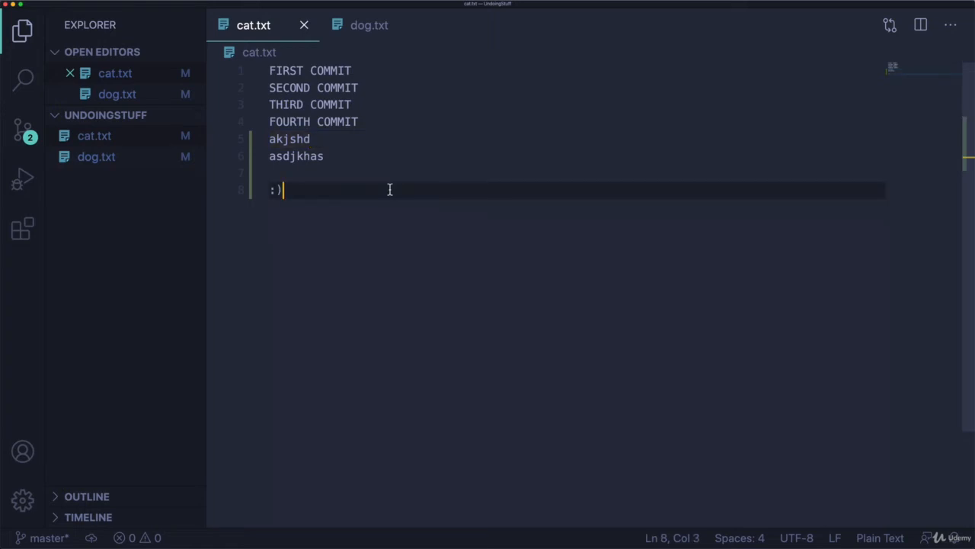
mouse_move(466, 156)
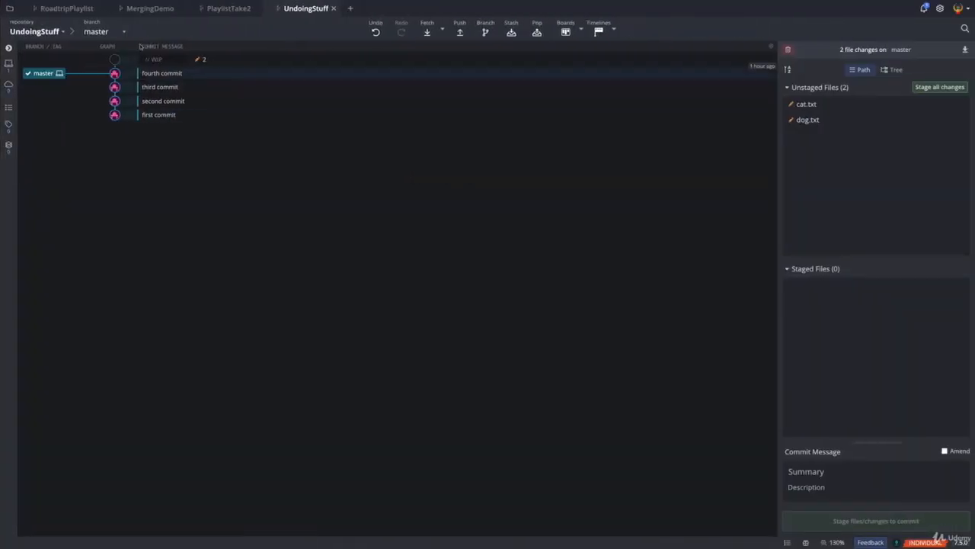
mouse_move(196, 166)
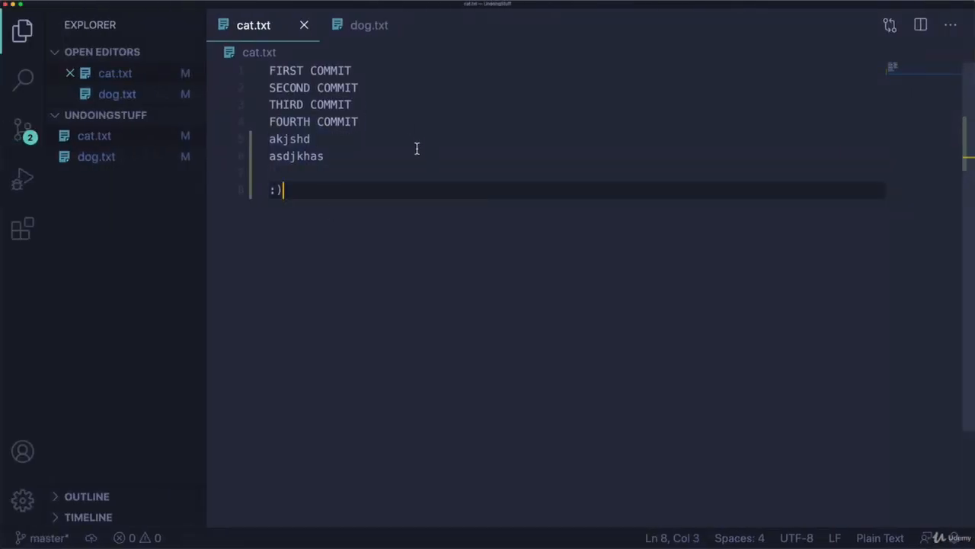
Check dog.txt while GitKraken shows master at fourth commit with both files unstaged.
left_click(368, 24)
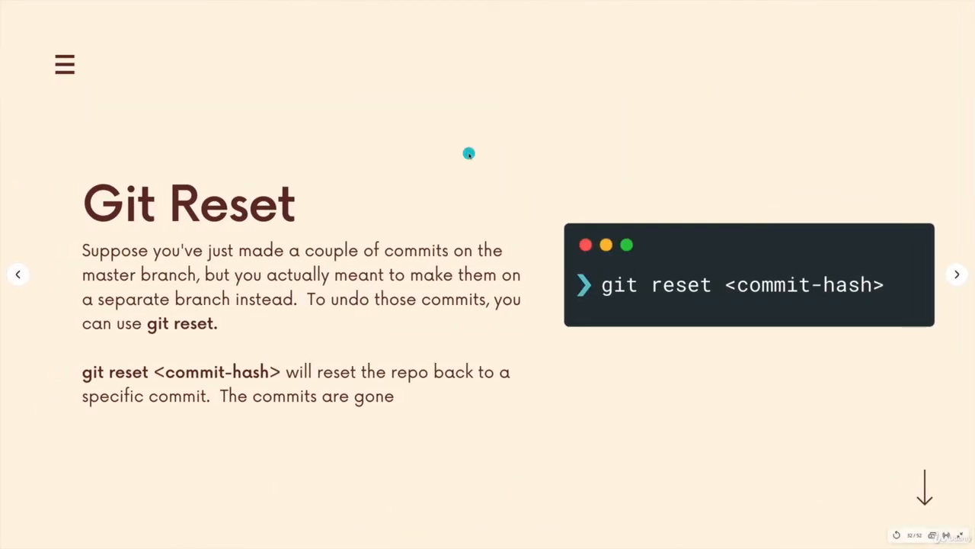
mouse_move(467, 157)
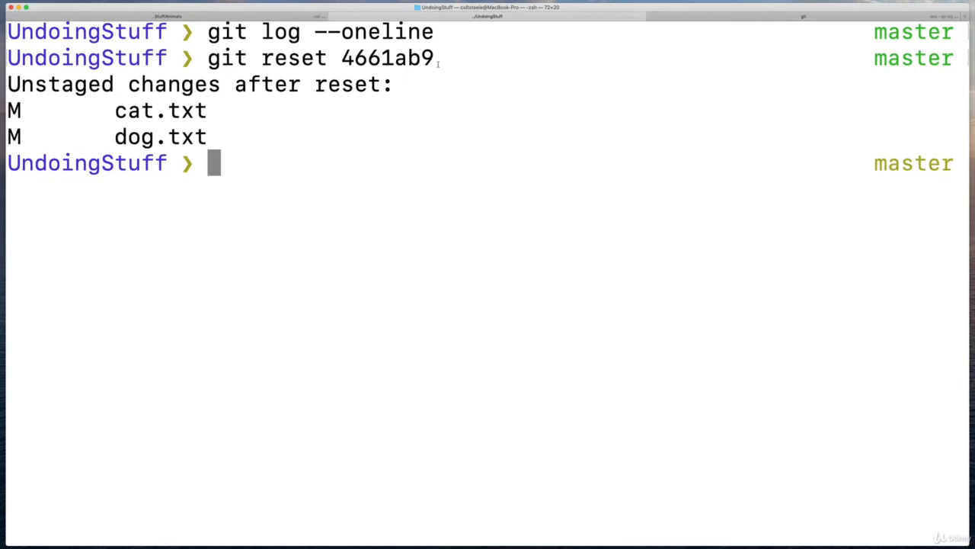
mouse_move(448, 64)
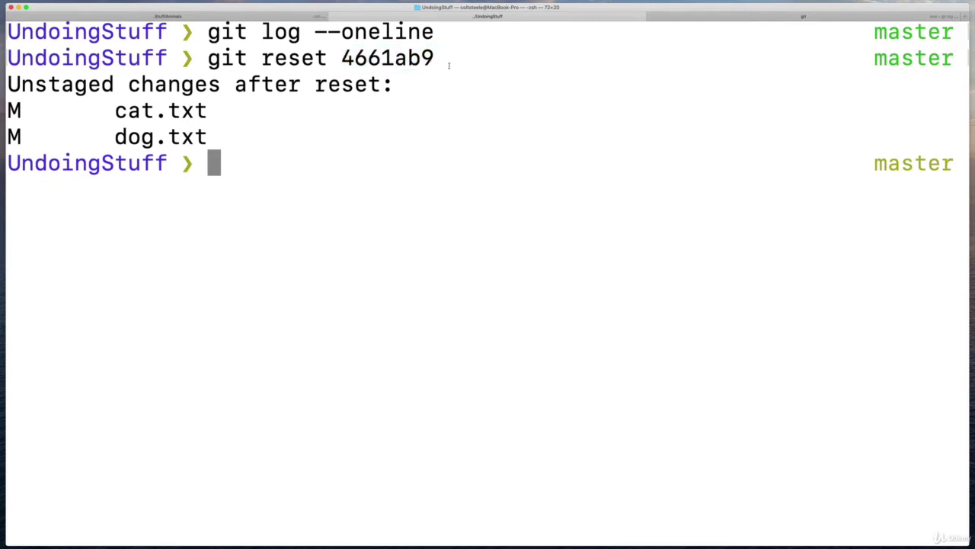
Select hash 4661ab9, confirm master's log ends at the fourth commit, and quit the log.
double_click(386, 58)
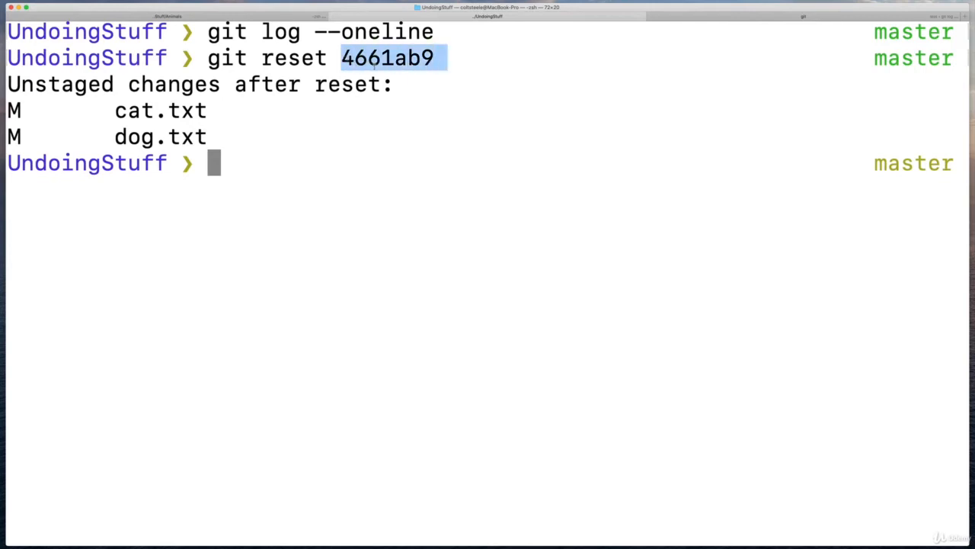
type("gut")
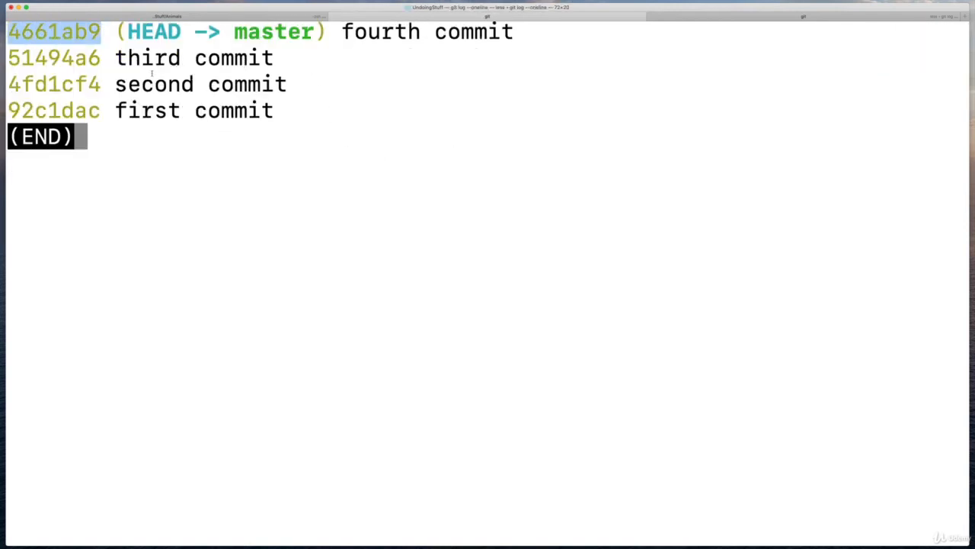
key("q")
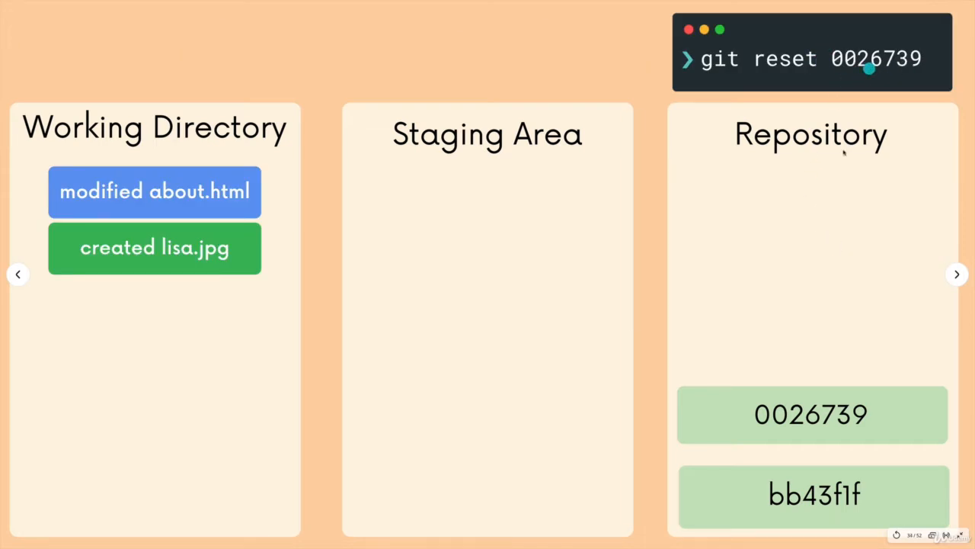
mouse_move(227, 173)
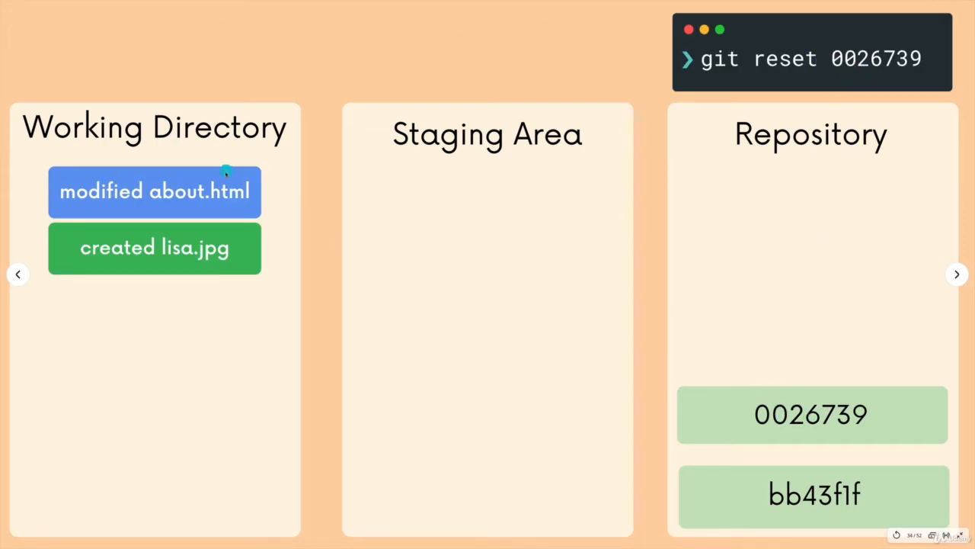
mouse_move(131, 242)
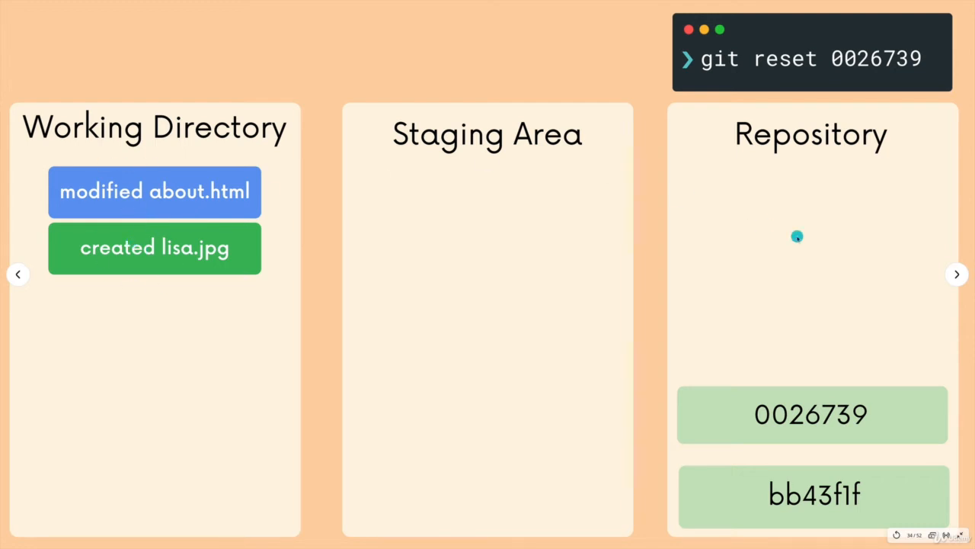
mouse_move(836, 104)
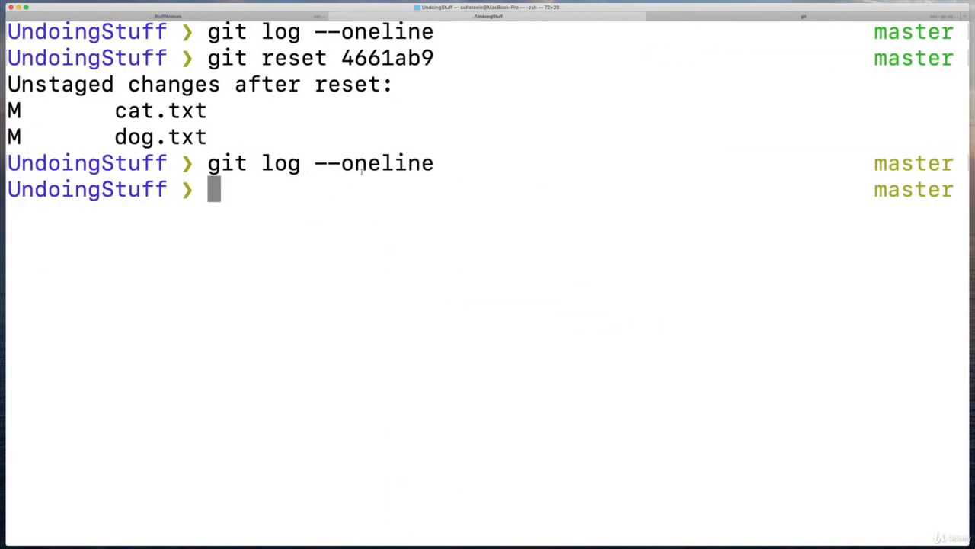
mouse_move(457, 120)
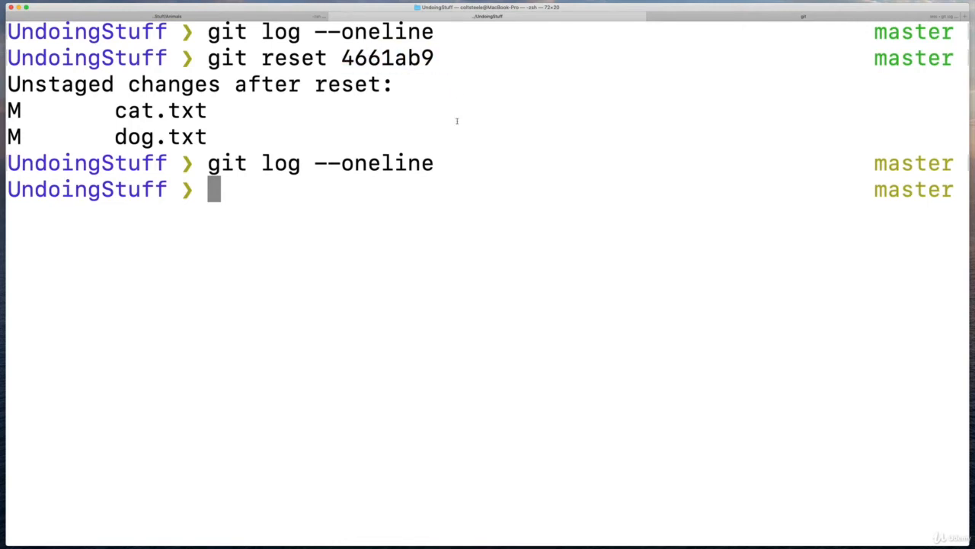
mouse_move(488, 186)
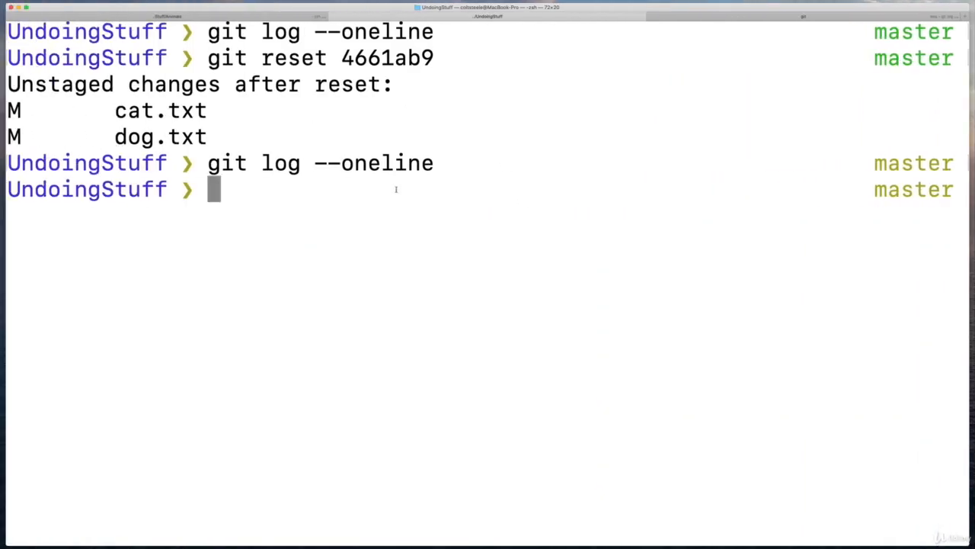
type("git switch -c")
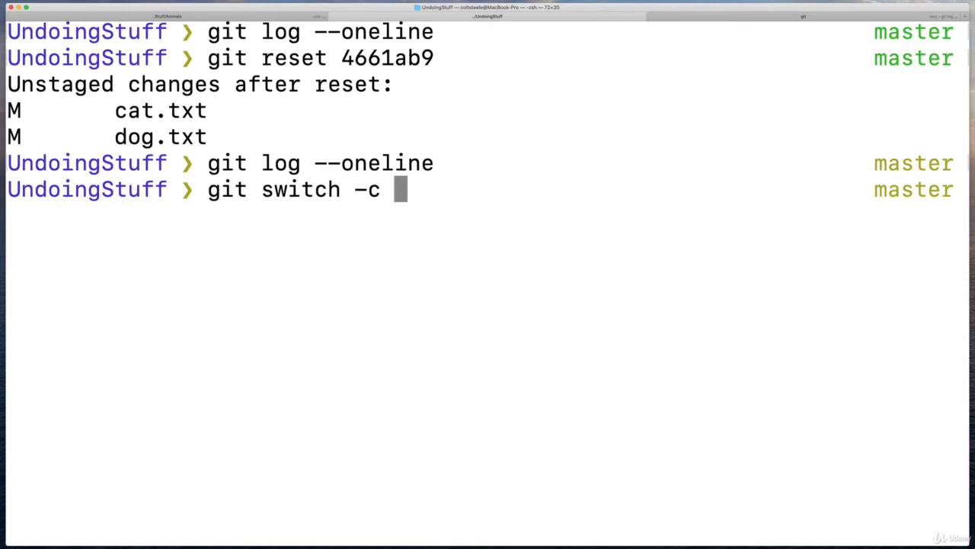
Switch to a new branch badstuff and commit the modified files there as 'bad stuff'.
type("n")
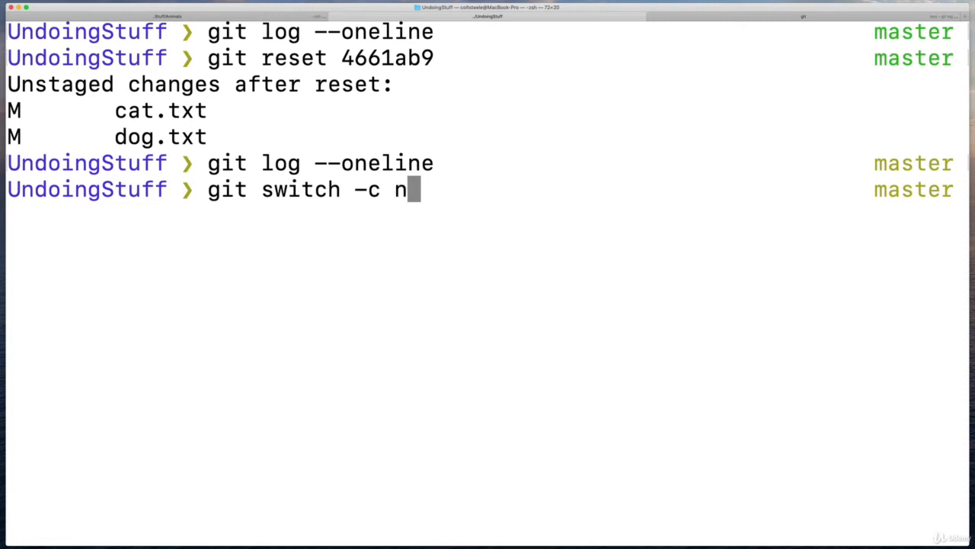
type("badstuff")
type("git commit -m \"add")
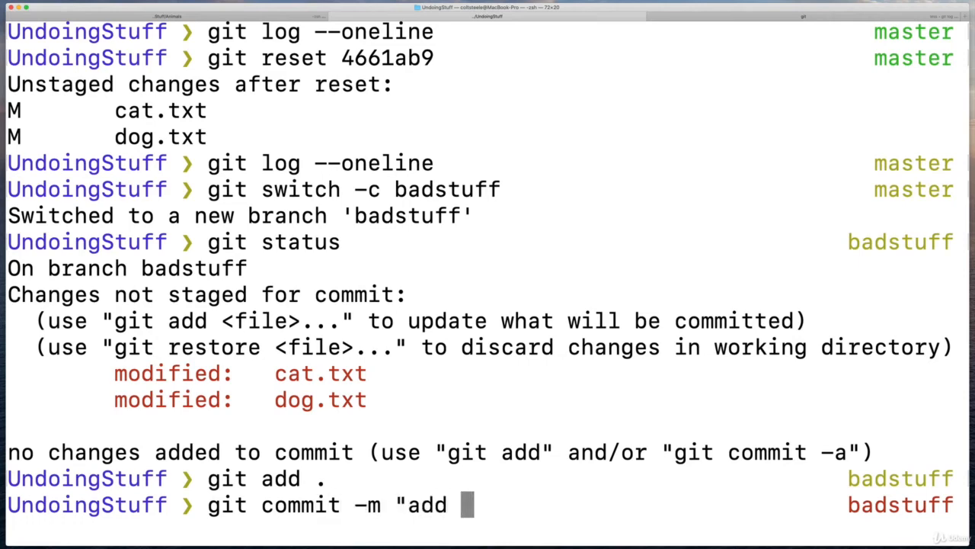
type("bad")
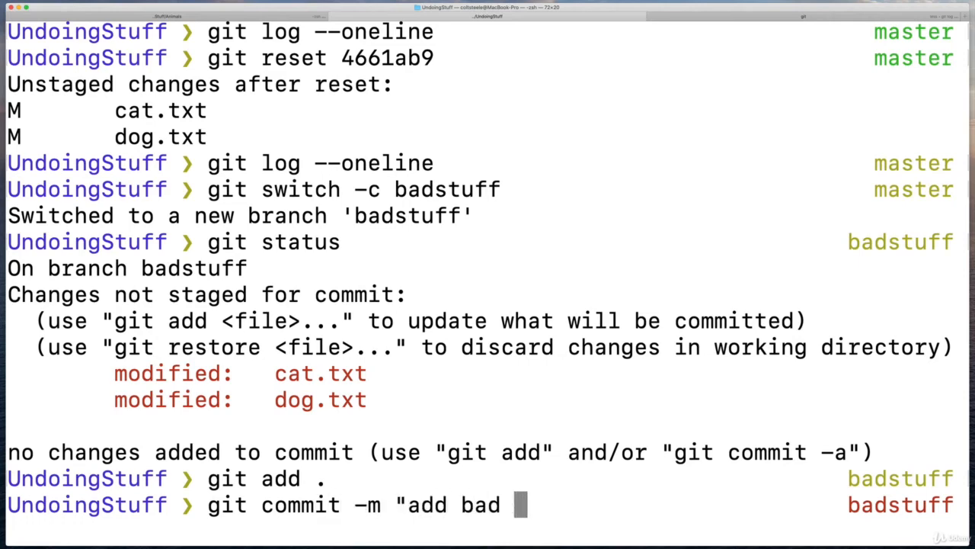
key("Enter")
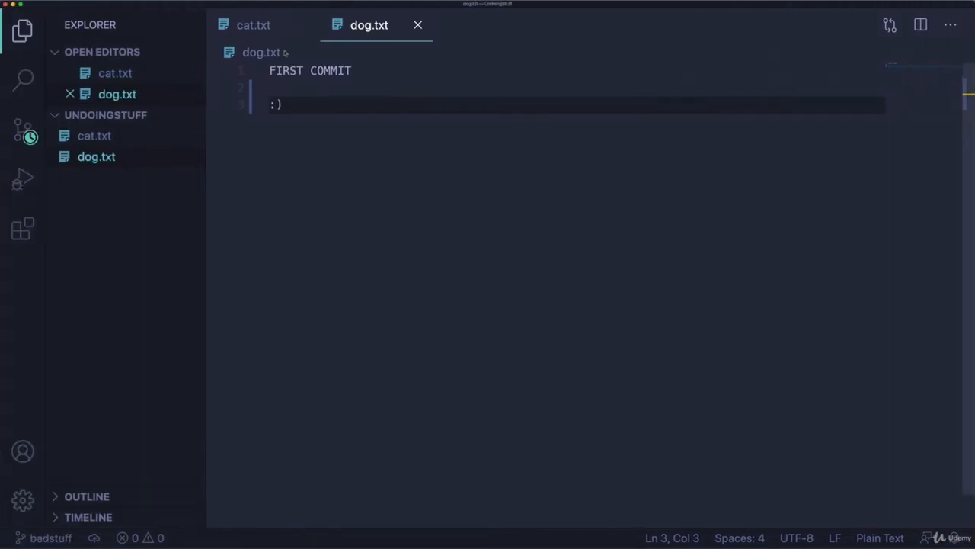
Verify cat.txt and dog.txt on master contain only the FIRST through FOURTH COMMIT lines.
left_click(252, 24)
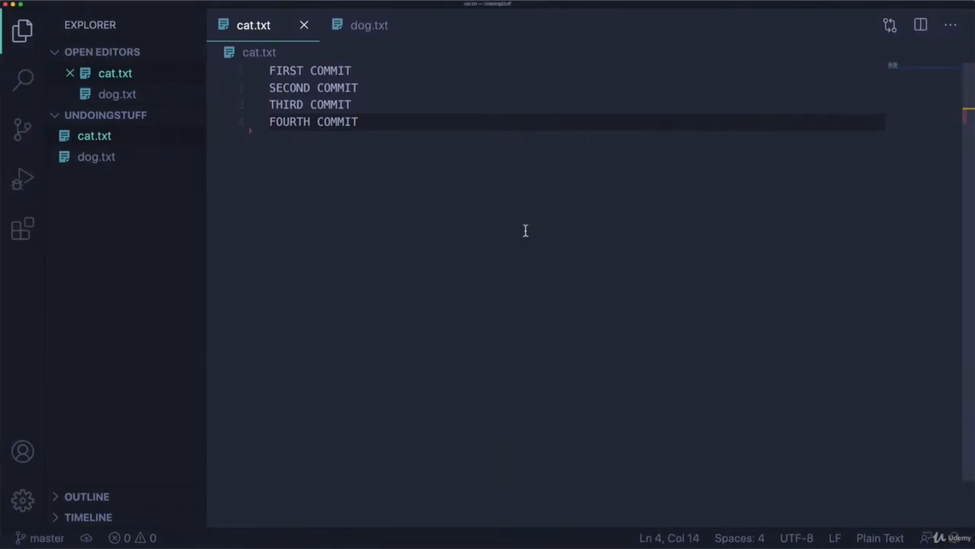
left_click(368, 24)
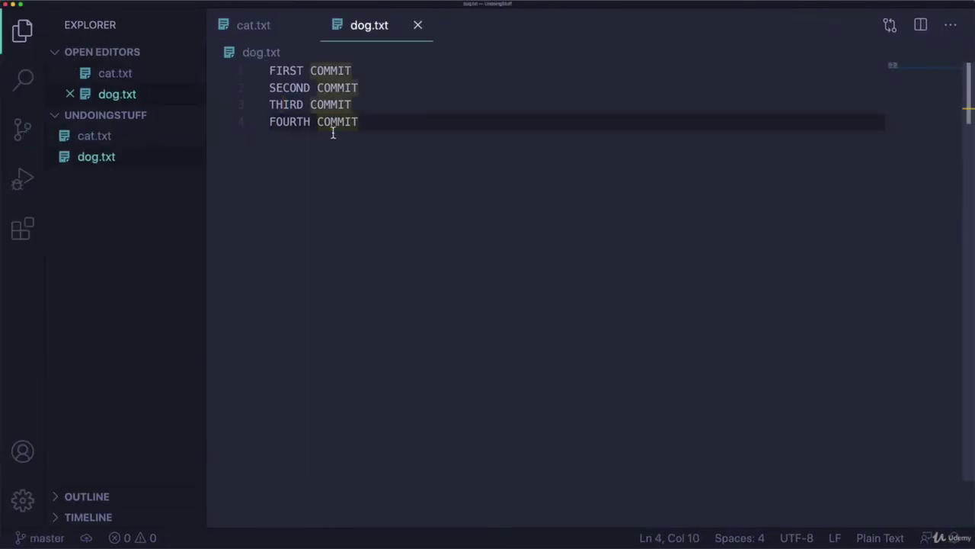
left_click(363, 121)
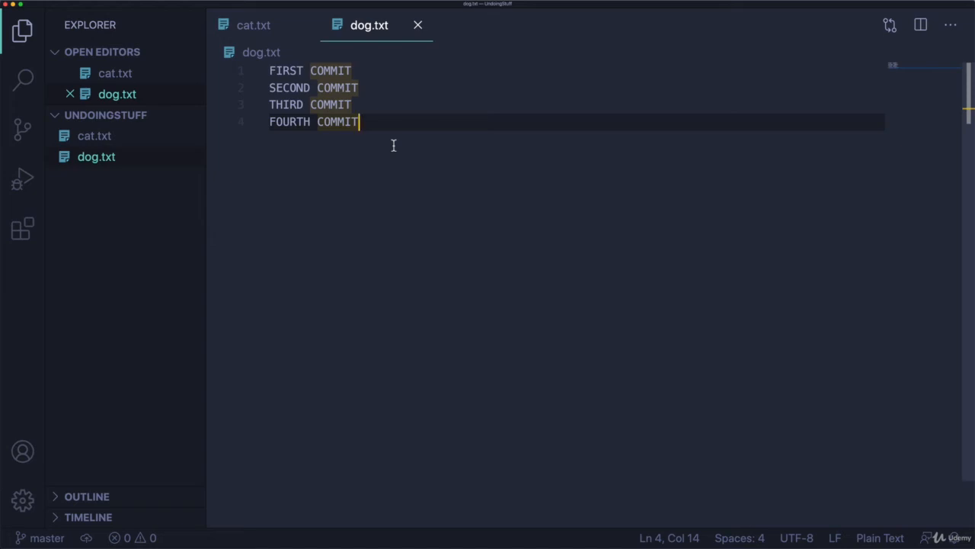
left_click(253, 25)
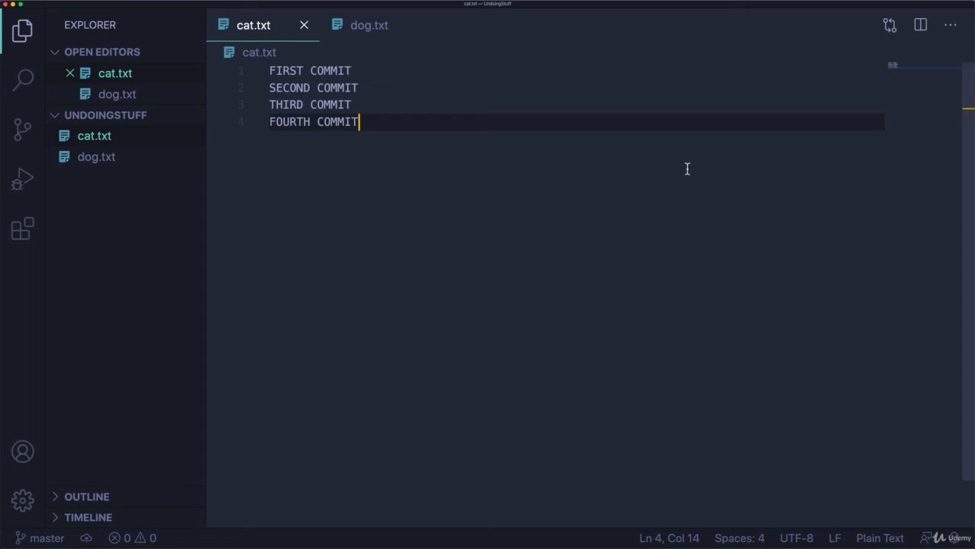
mouse_move(421, 189)
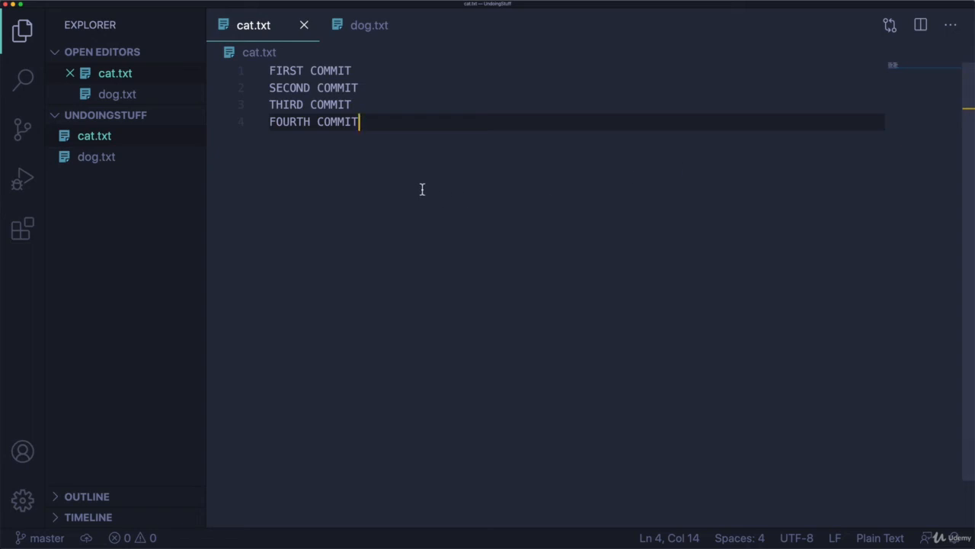
mouse_move(469, 194)
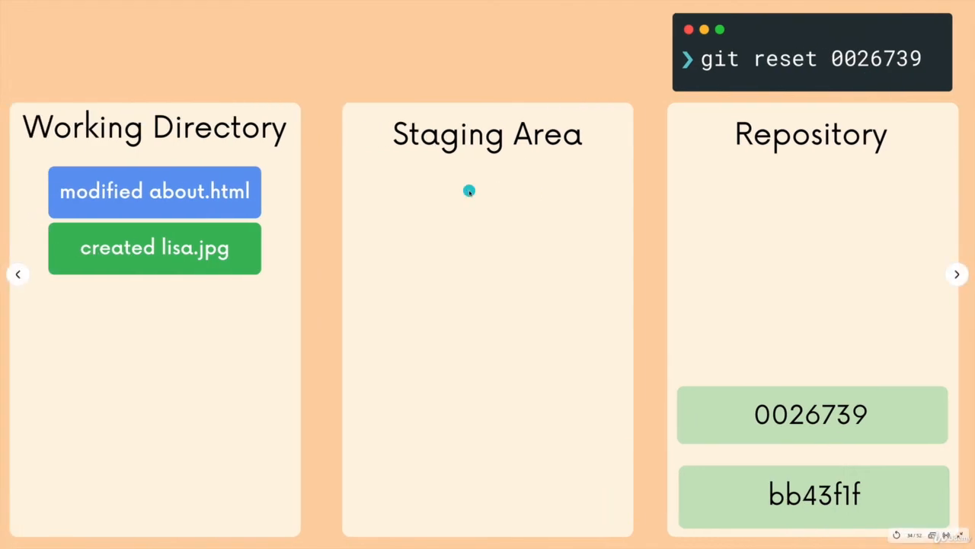
left_click(957, 274)
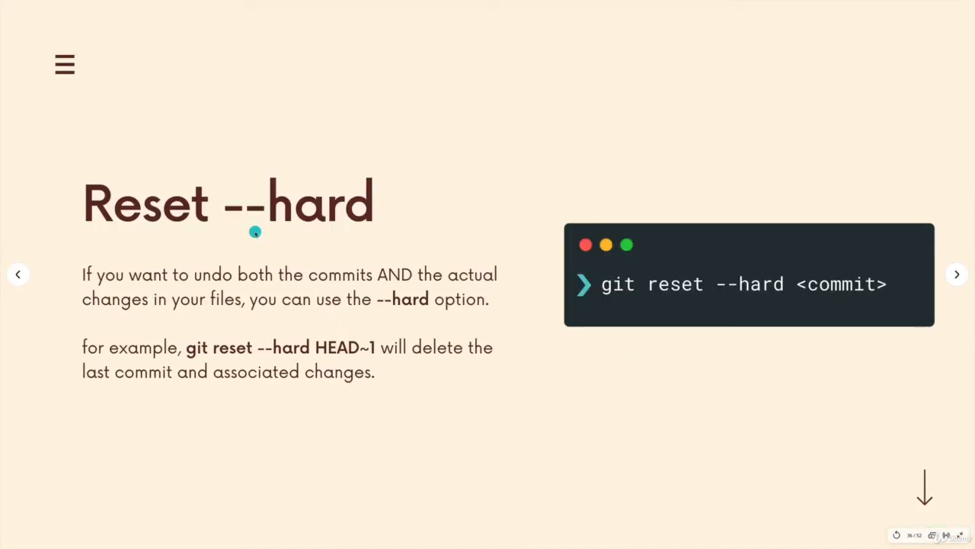
mouse_move(750, 292)
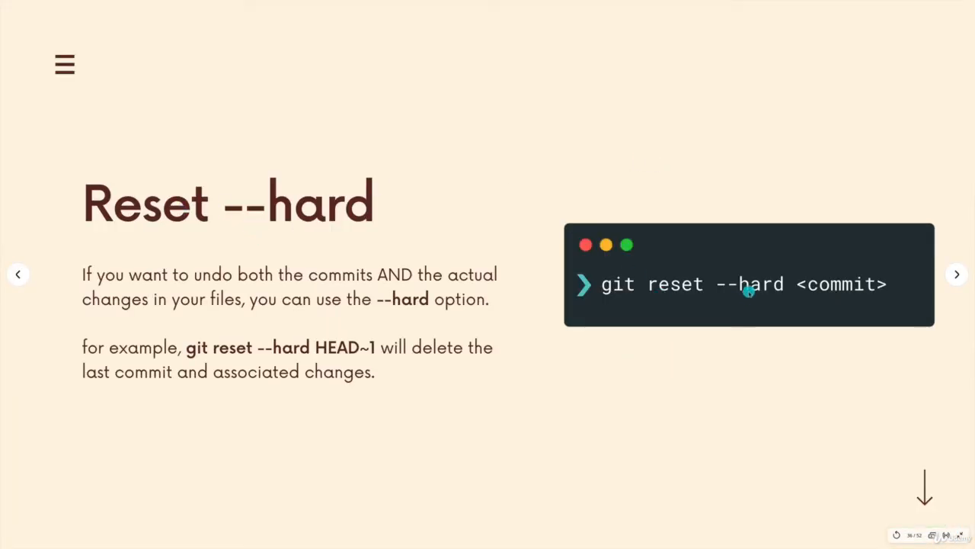
mouse_move(689, 287)
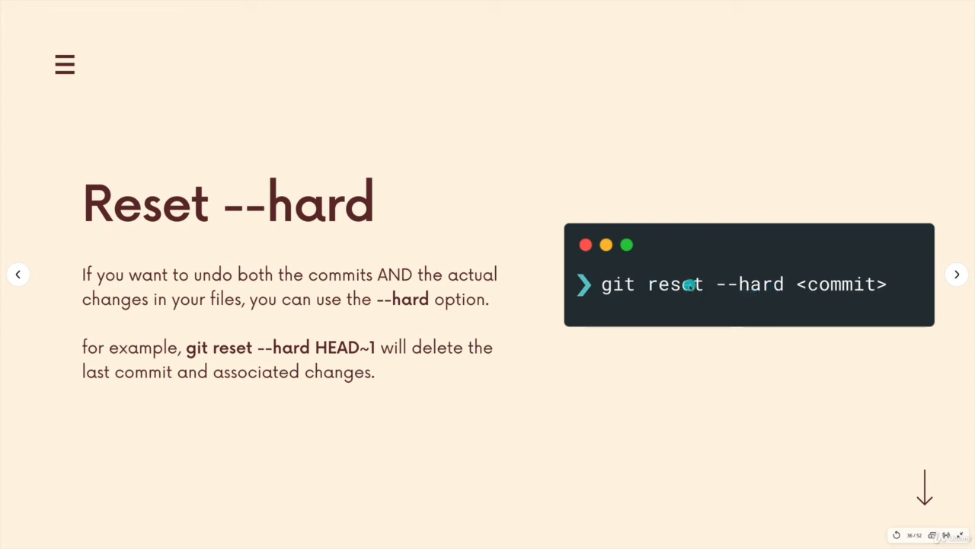
mouse_move(816, 290)
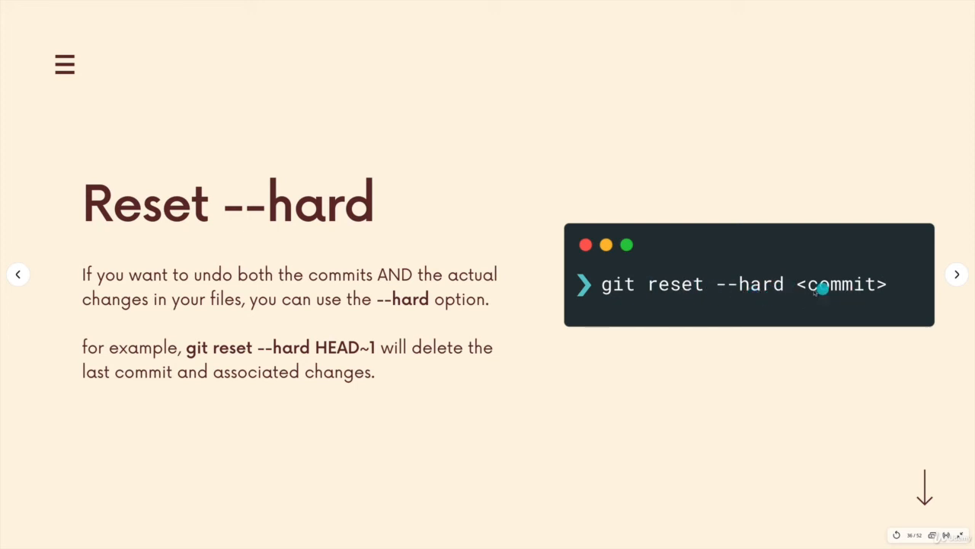
mouse_move(835, 289)
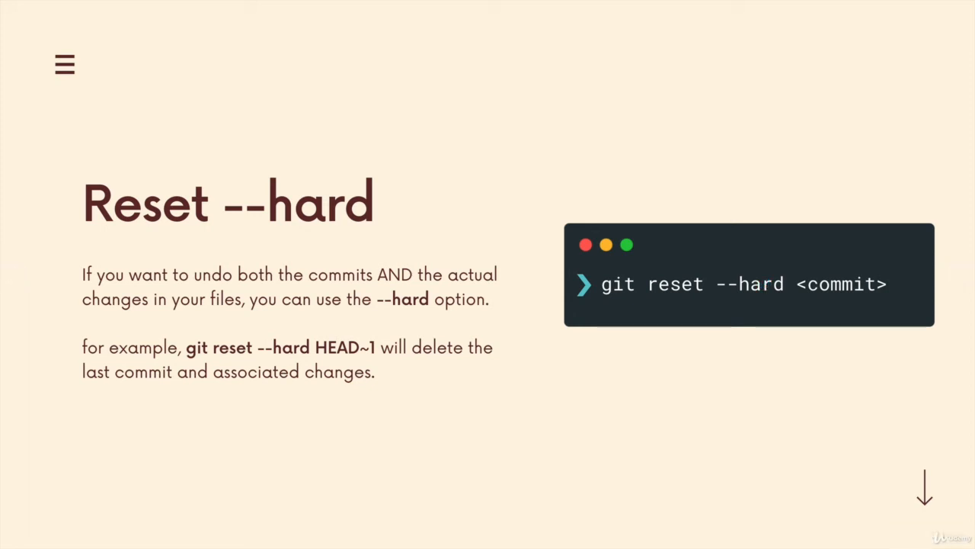
mouse_move(290, 378)
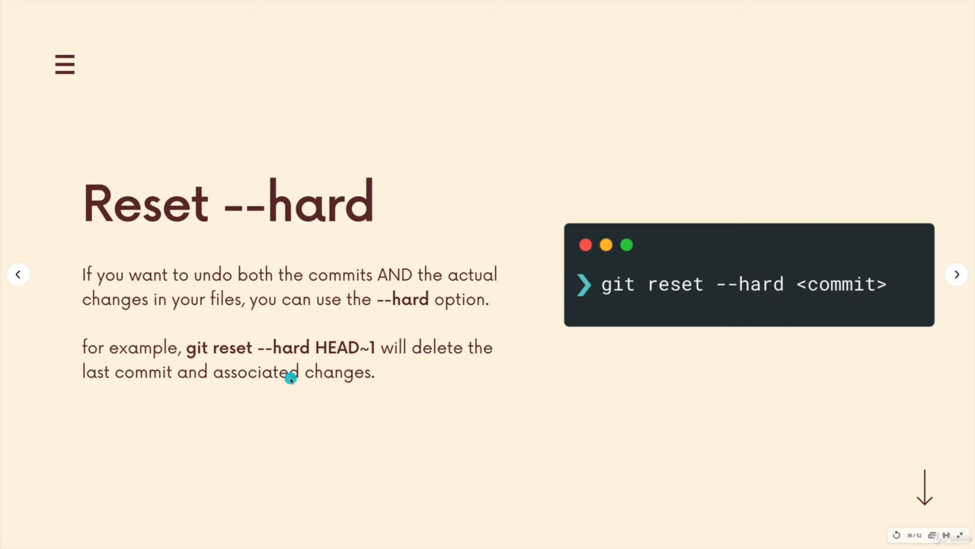
mouse_move(871, 297)
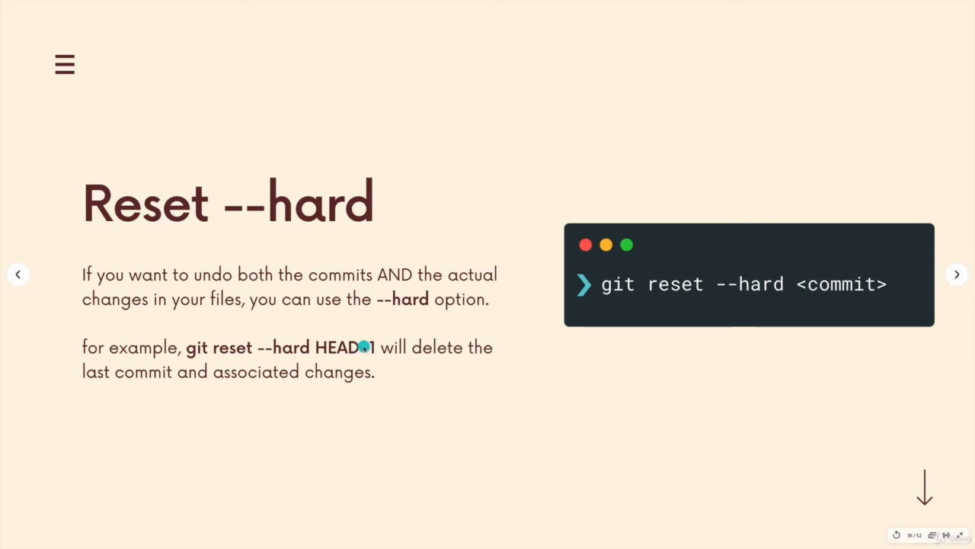
left_click(957, 274)
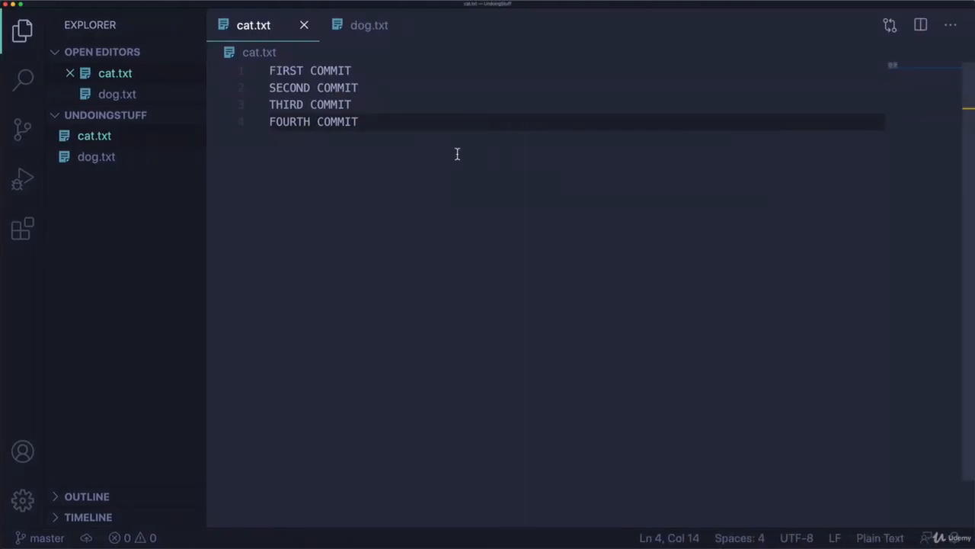
Edit dog.txt down to two lines and commit it as 'undo this commit please' on master.
left_click(369, 24)
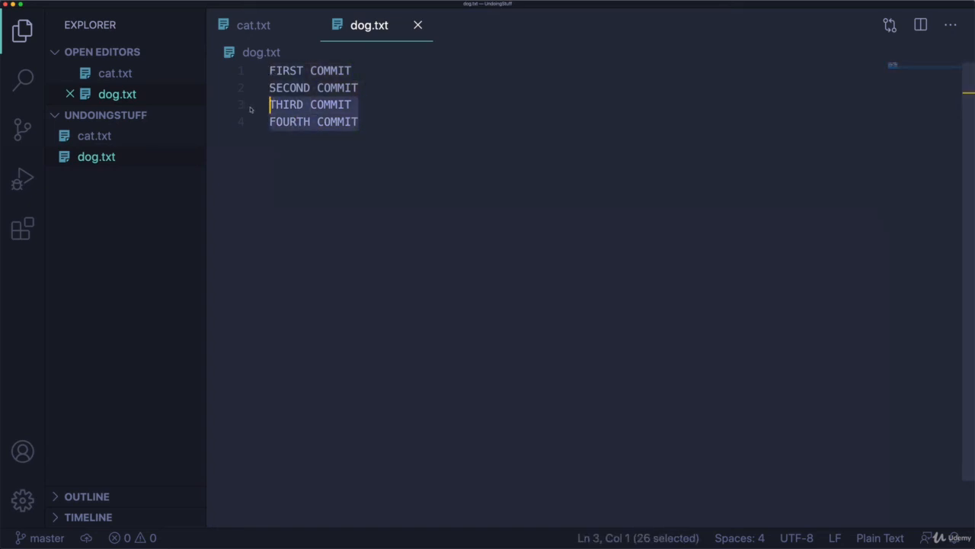
left_click(253, 24)
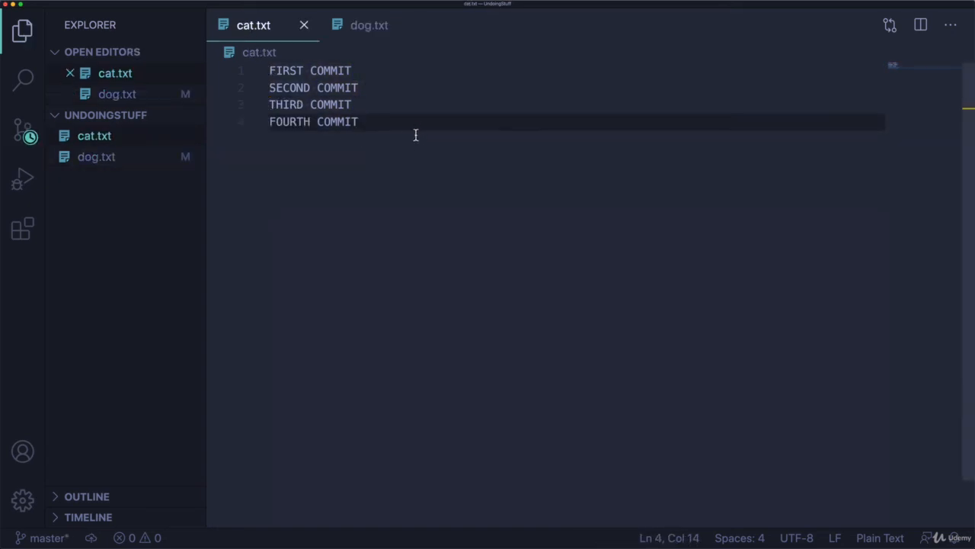
type("ASKJDH")
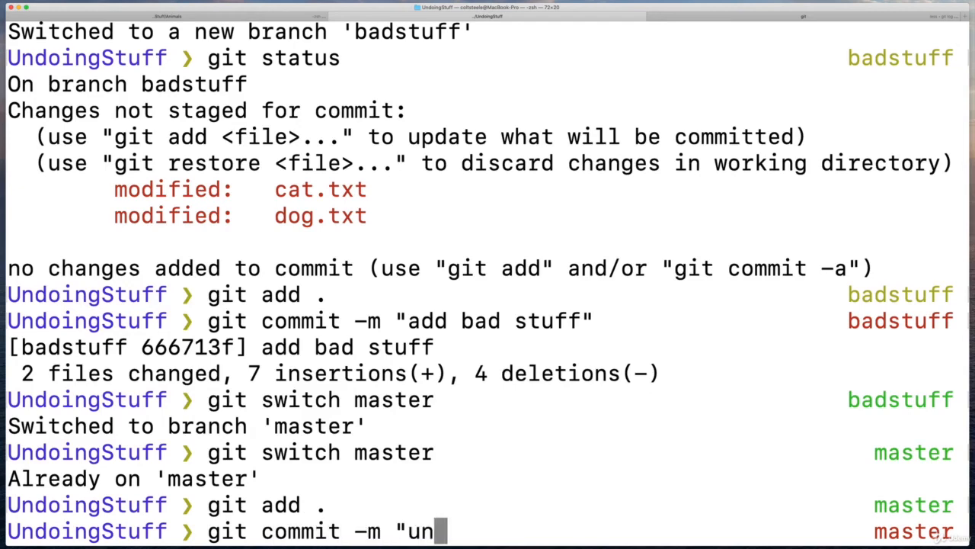
type("do this commit please\"")
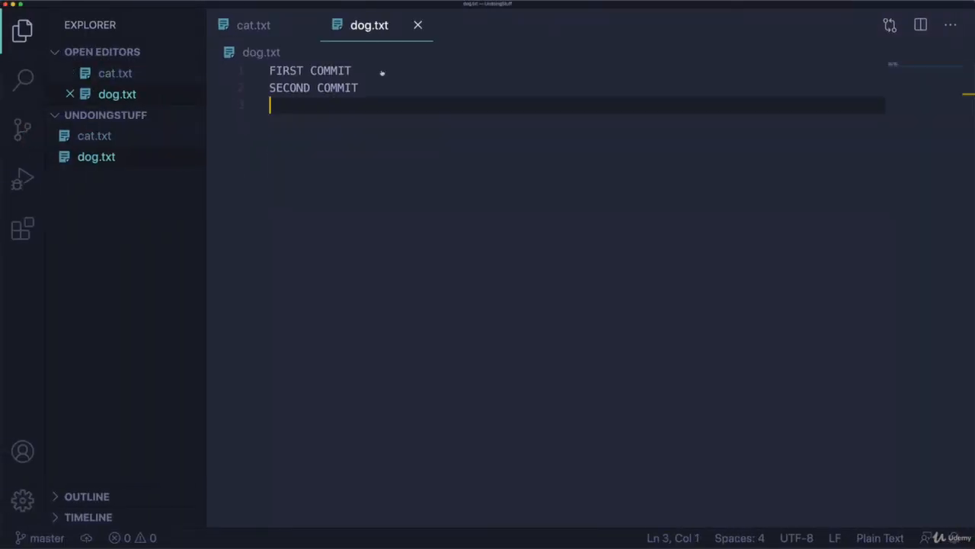
left_click(253, 24)
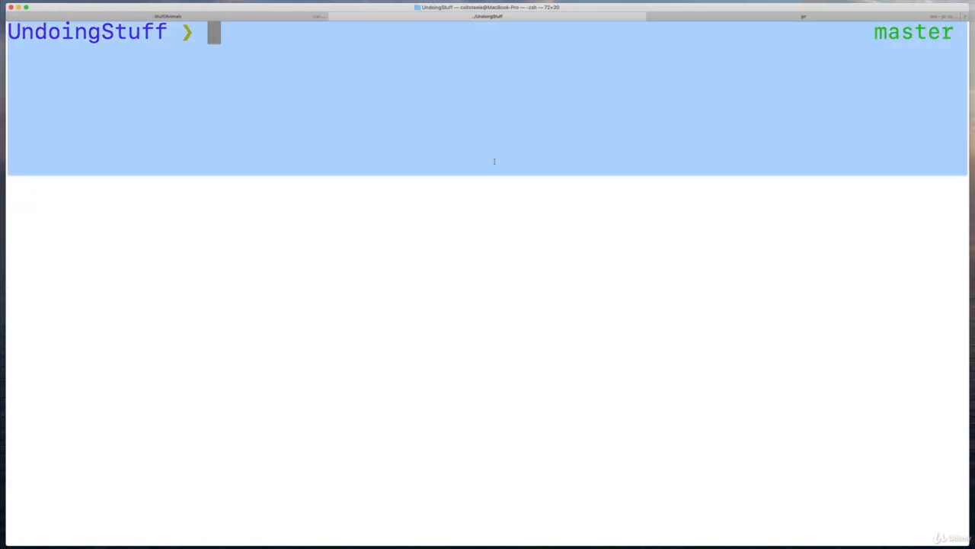
List the one-line log, copy hash 51494a6, and hard-reset master to that third commit.
type("gut")
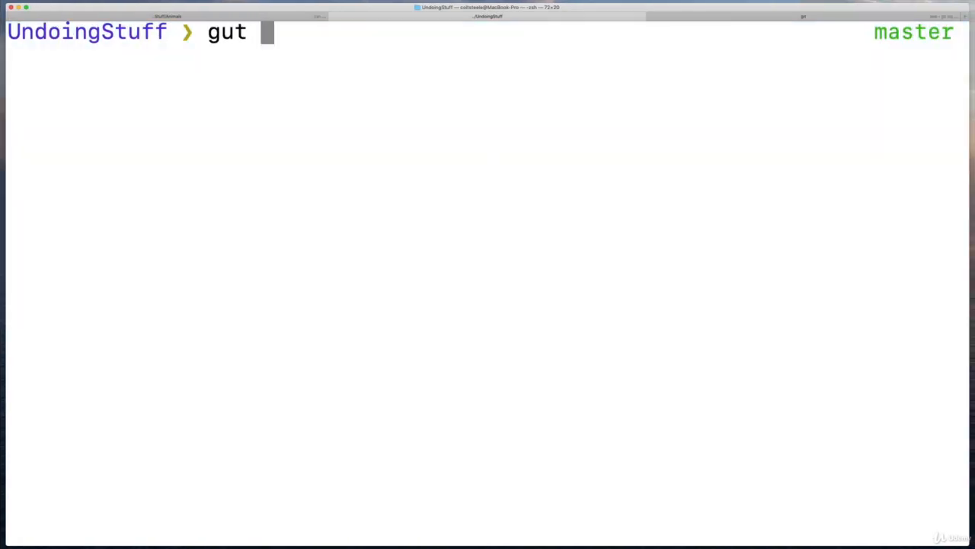
type("git log -")
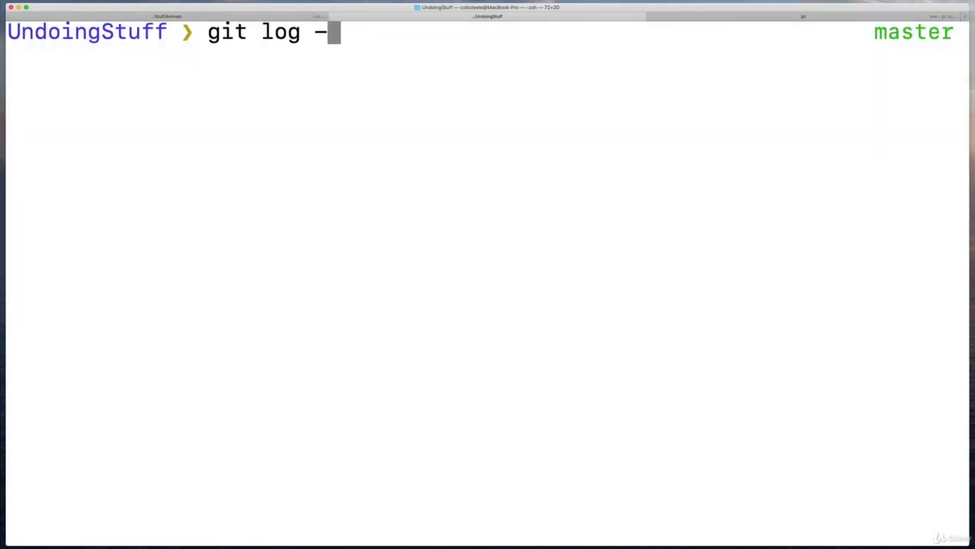
type("-oneline")
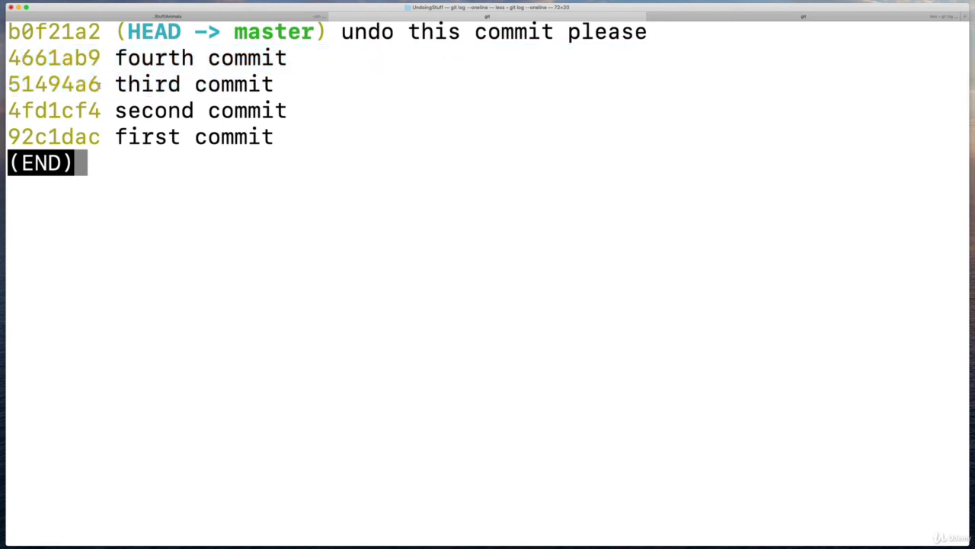
double_click(54, 84)
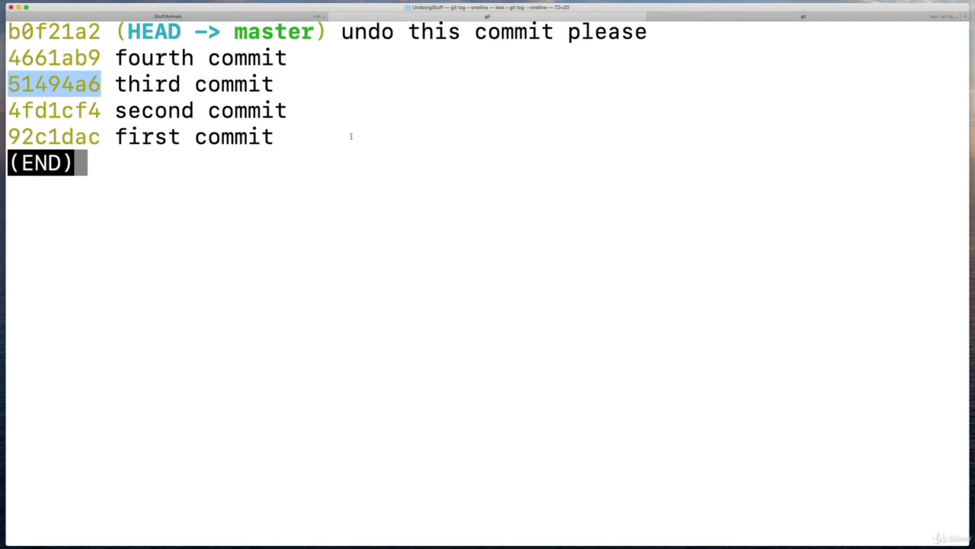
mouse_move(259, 101)
type("git")
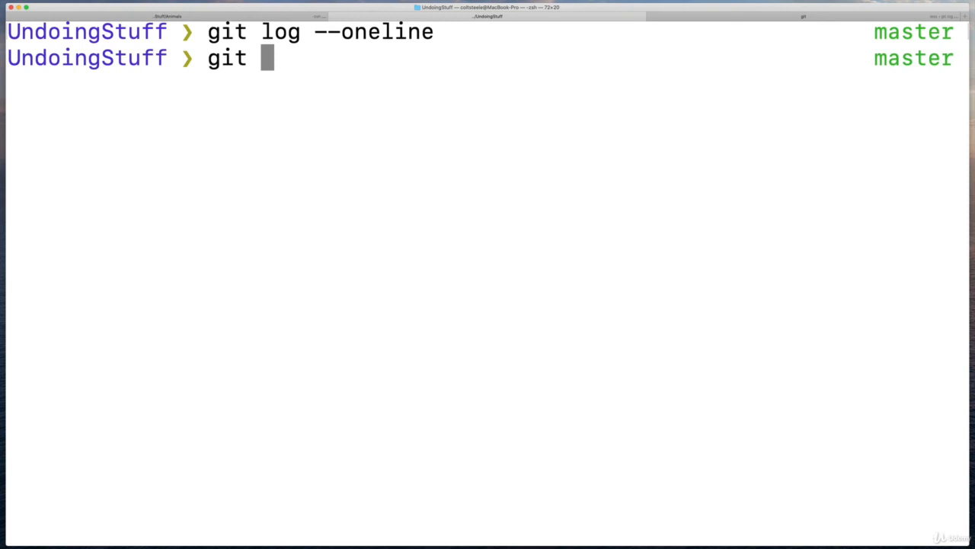
type("reset --hard 51494a6")
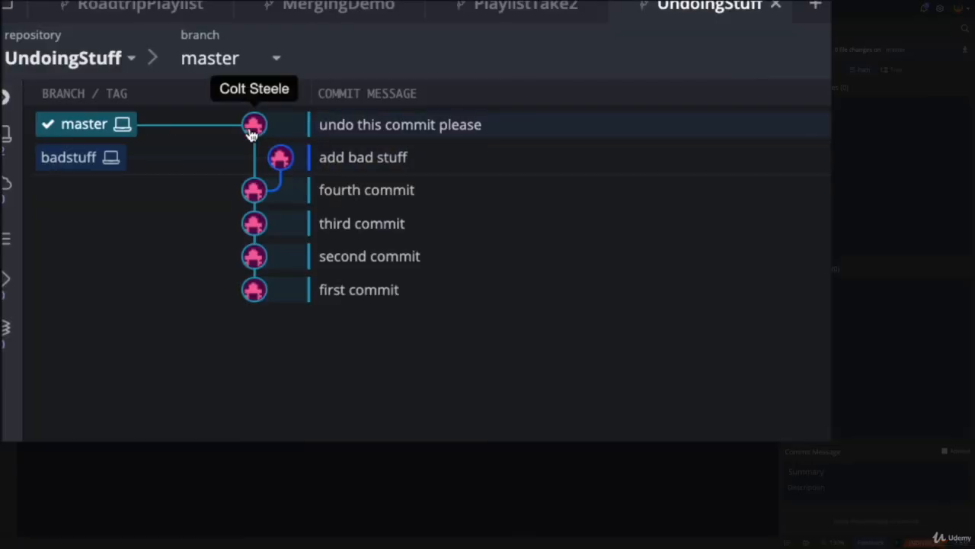
mouse_move(262, 206)
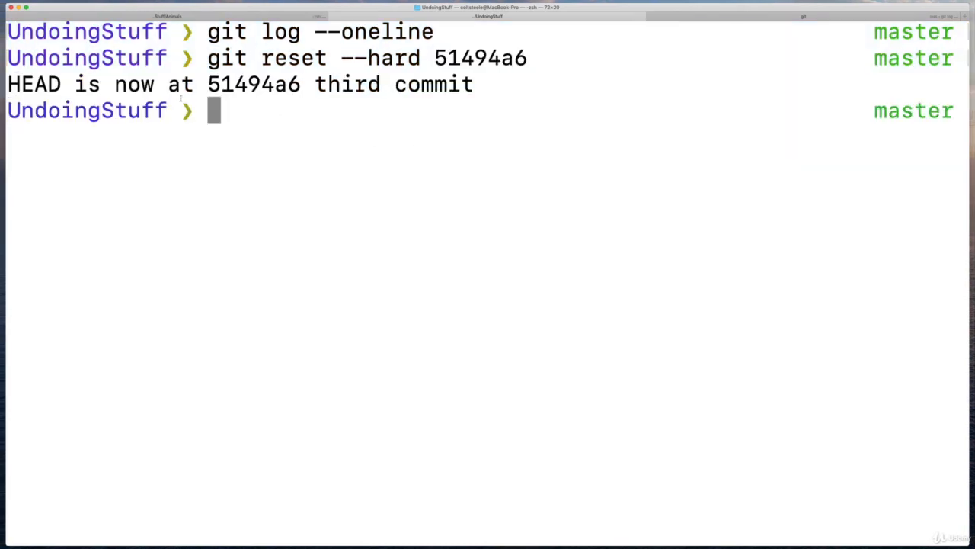
Verify dog.txt is back to three lines and the one-line log ends at 51494a6.
left_click_drag(207, 84, 473, 84)
type("gi")
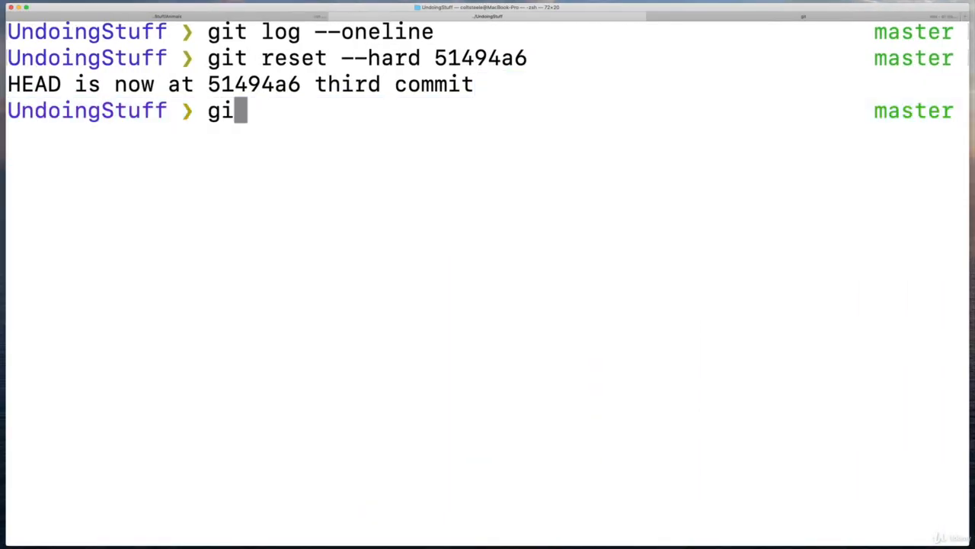
type("t log --onl")
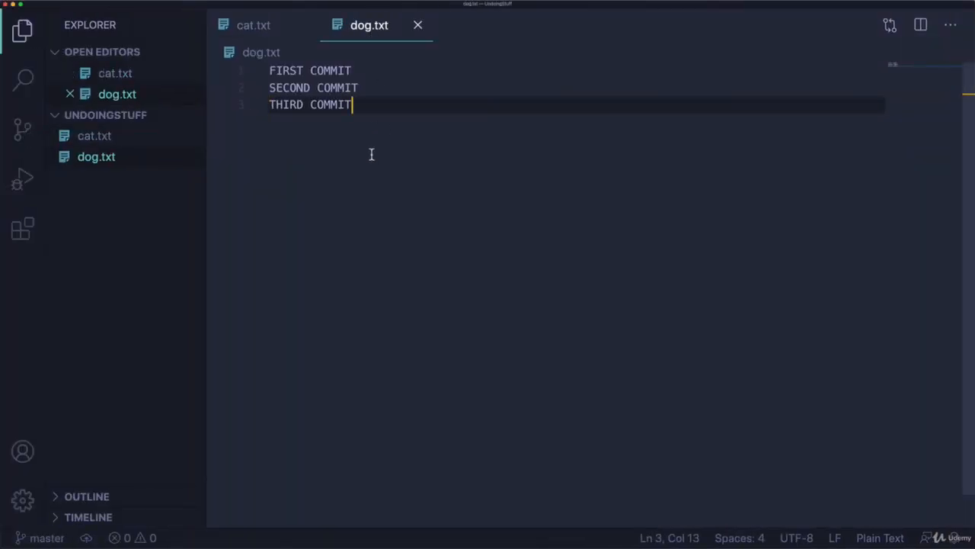
left_click(251, 24)
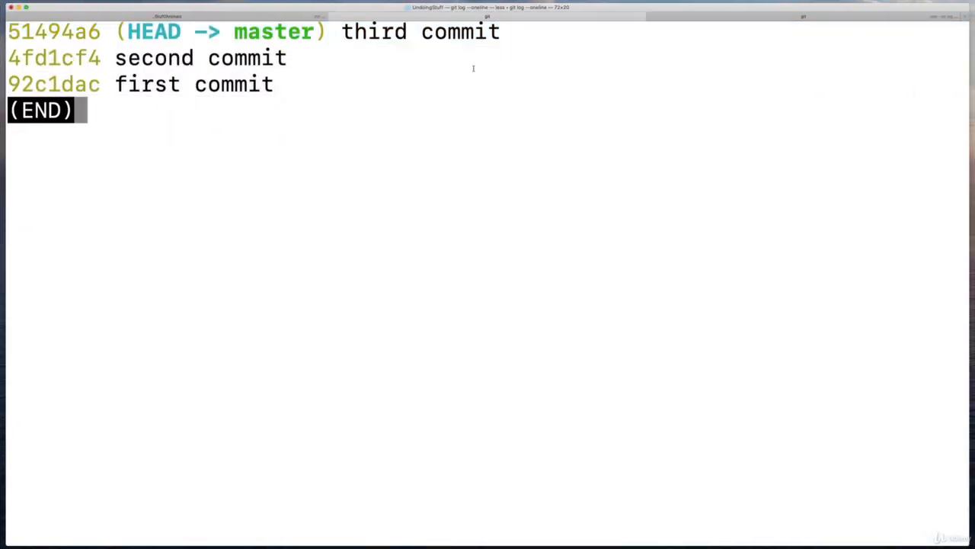
mouse_move(479, 47)
type("g")
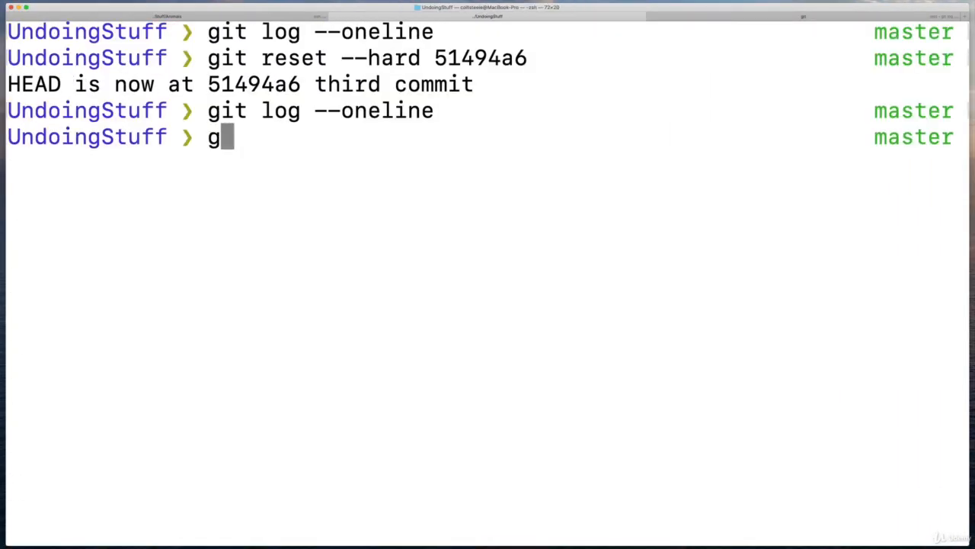
Switch to the badstuff branch, which still holds the fourth and bad stuff commits.
type("it switch badstuff")
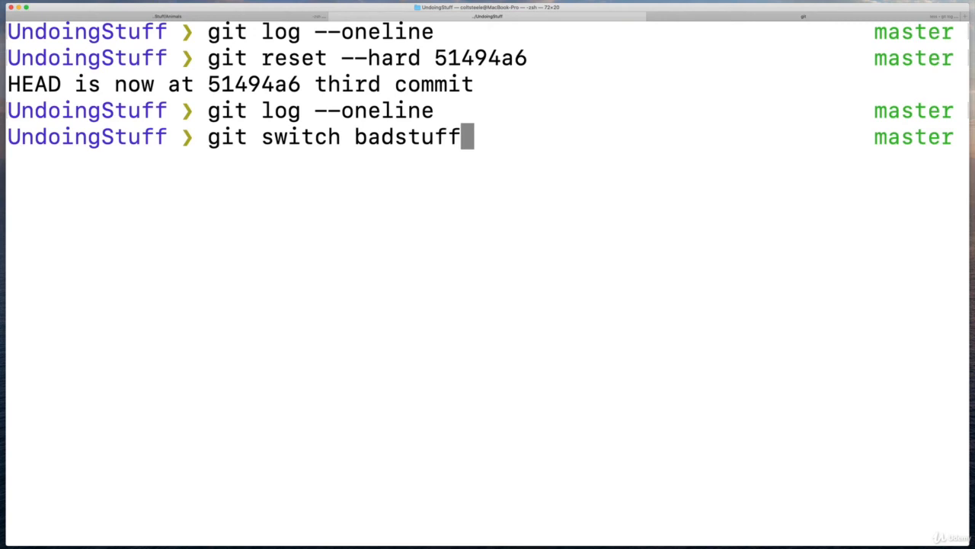
key("Enter")
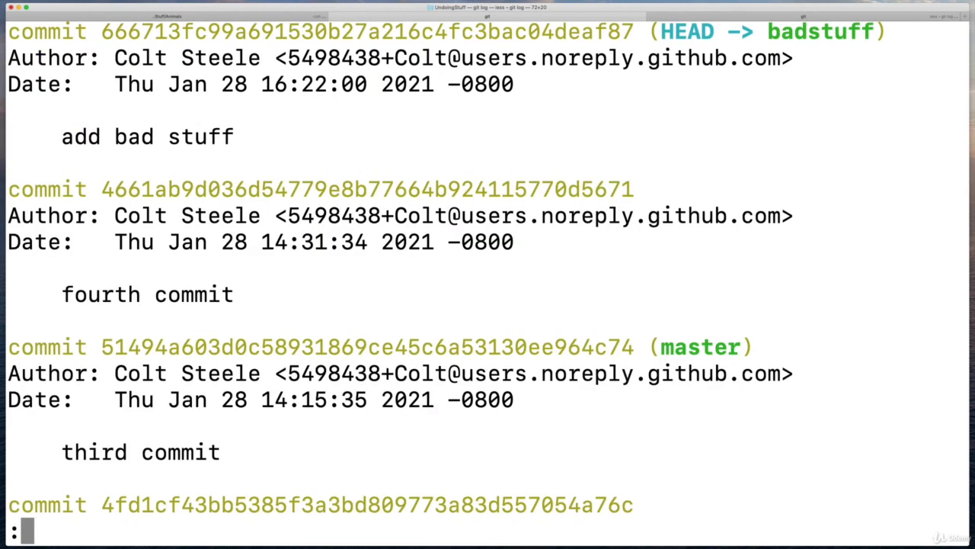